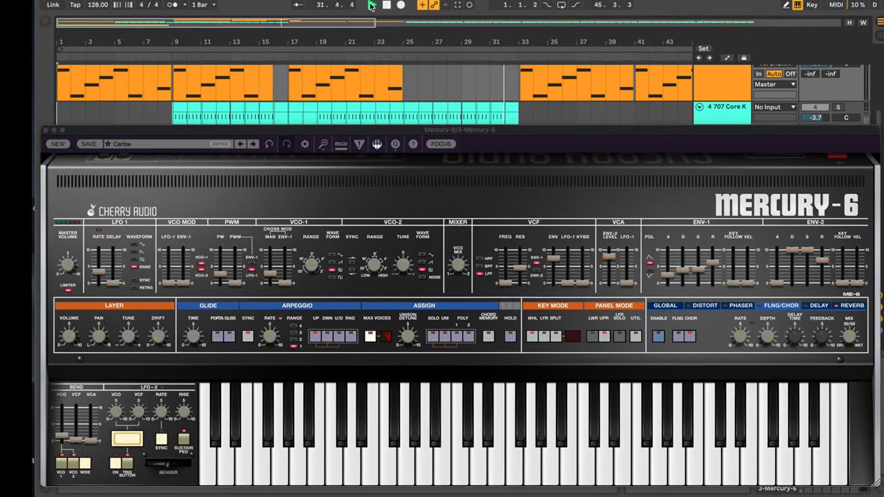
Set the reverb MIX to about 97% wet and VCA LFO-1 modulation to about 74%
left_click(376, 6)
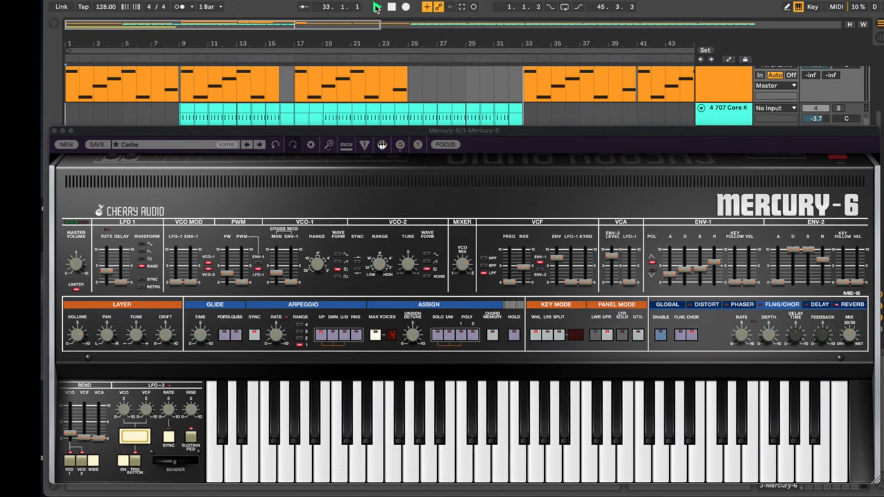
left_click(378, 7)
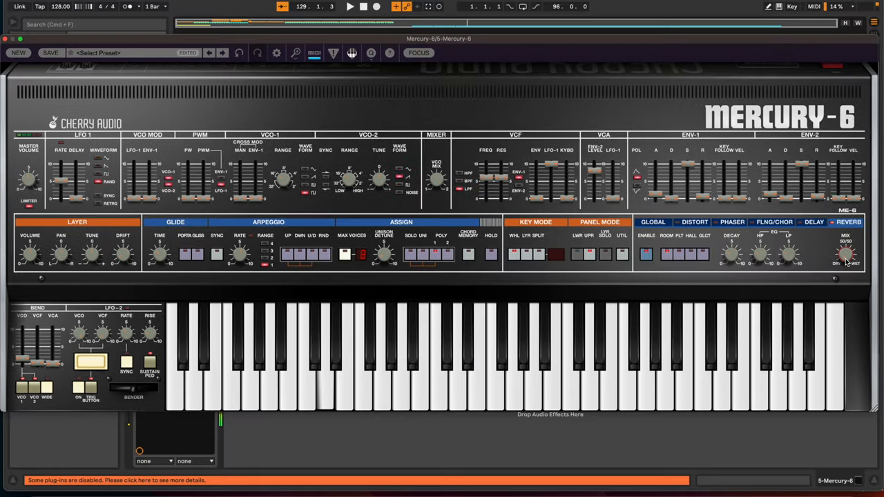
mouse_move(847, 256)
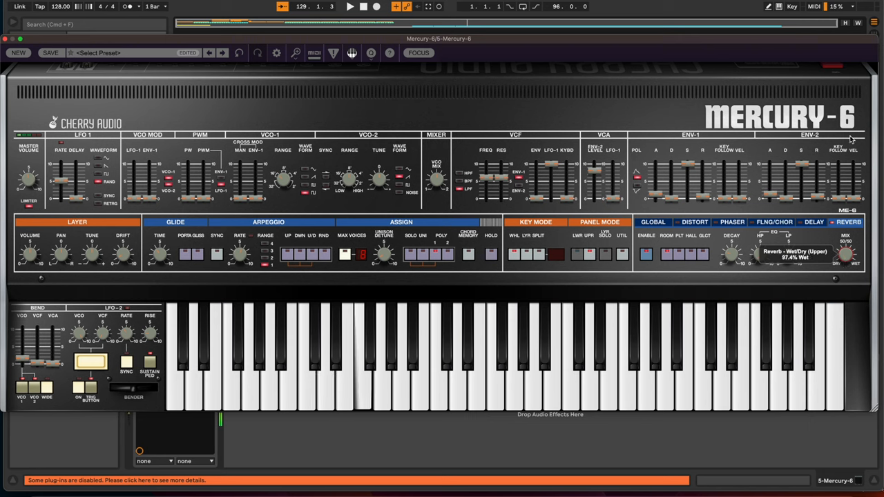
left_click_drag(849, 249, 848, 276)
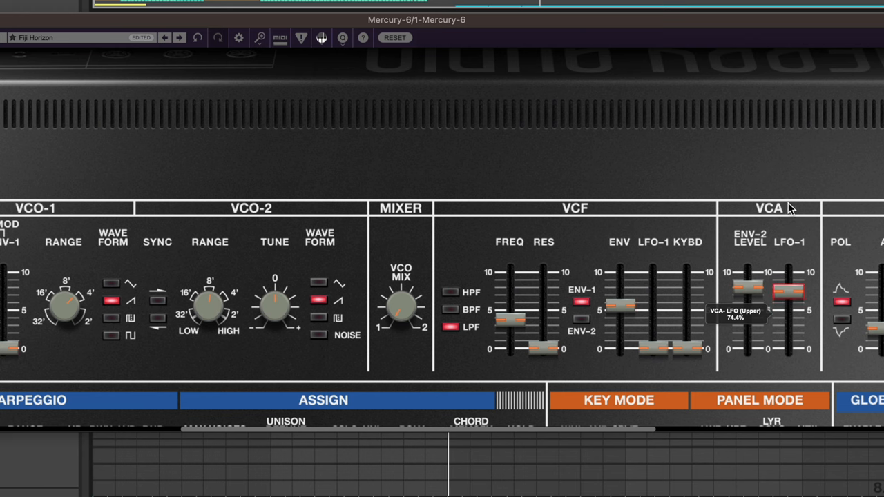
left_click_drag(787, 305, 788, 283)
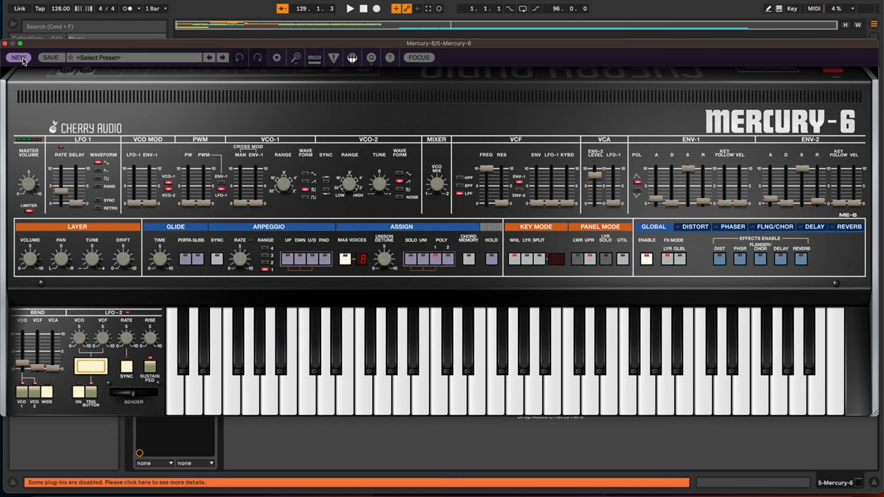
mouse_move(385, 196)
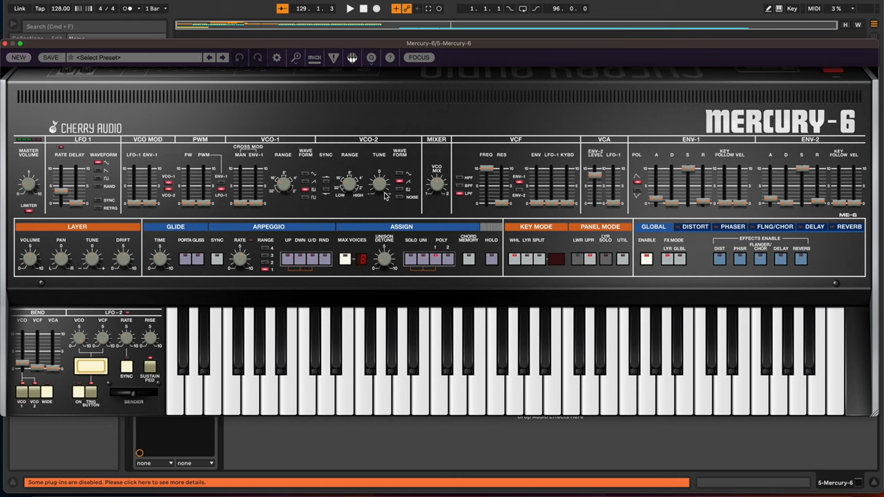
mouse_move(347, 141)
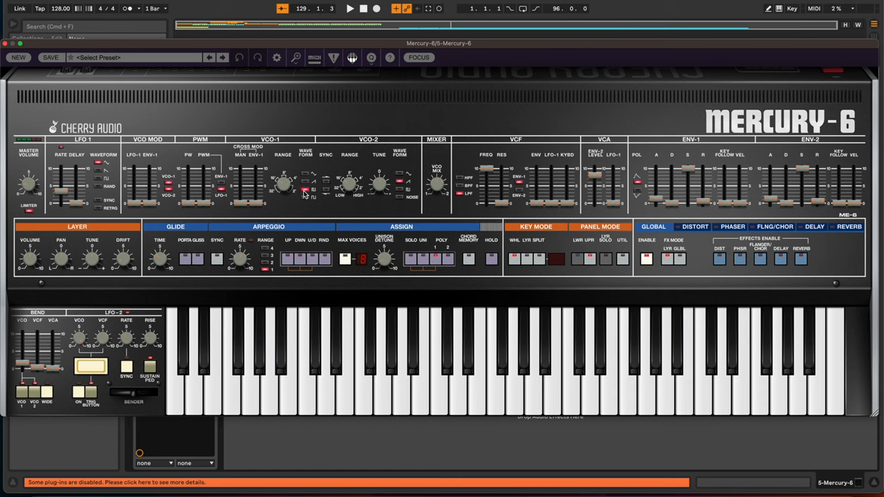
Switch VCO-1 to the sawtooth waveform on the fresh init patch
left_click(306, 185)
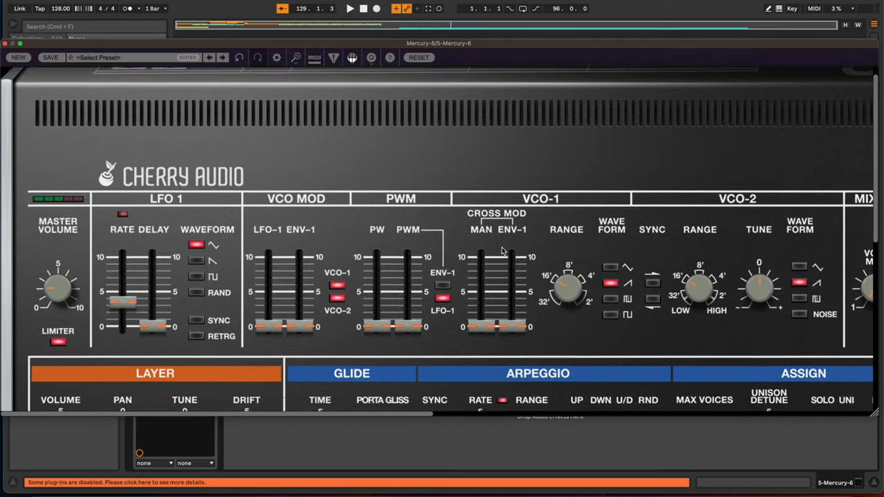
scroll("down", 3)
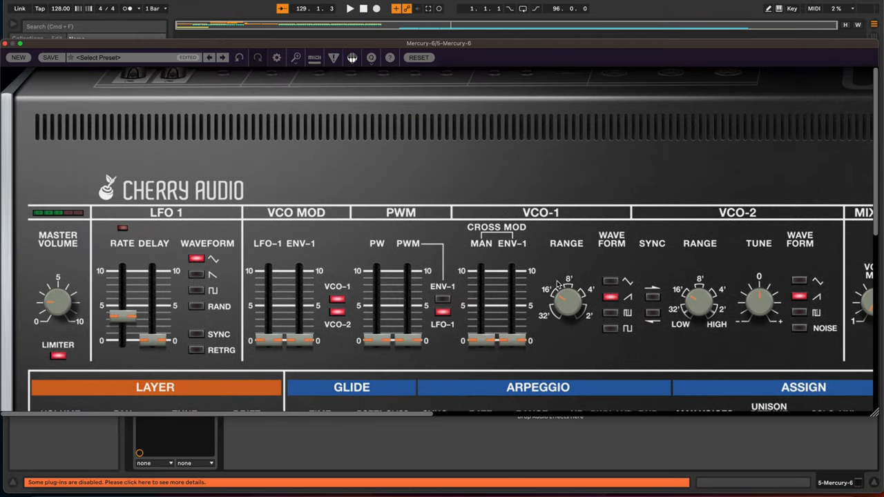
scroll("right", 3)
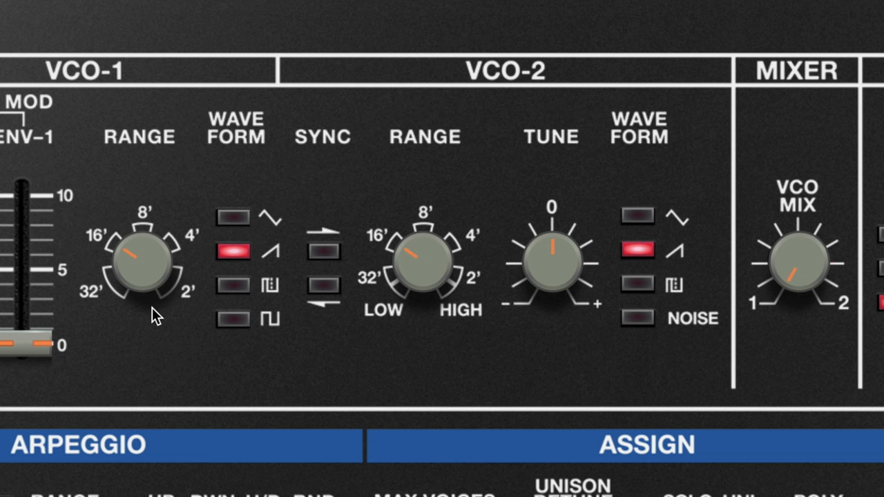
mouse_move(514, 107)
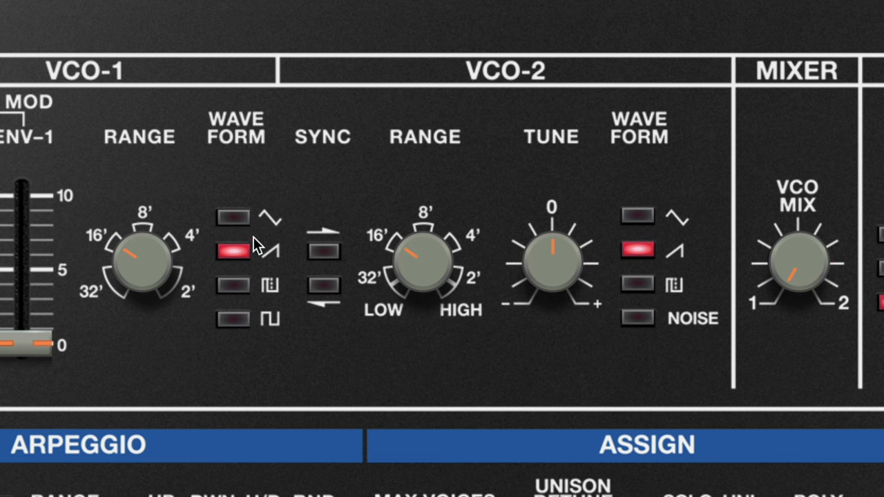
mouse_move(275, 293)
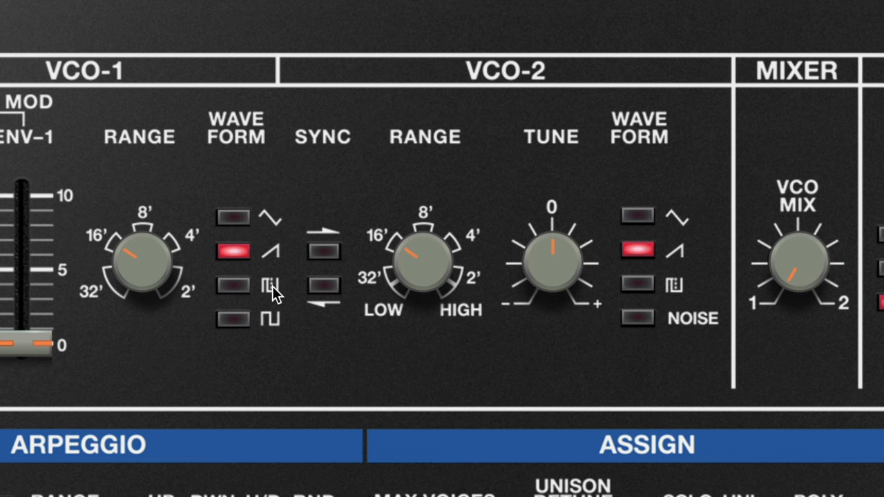
mouse_move(270, 335)
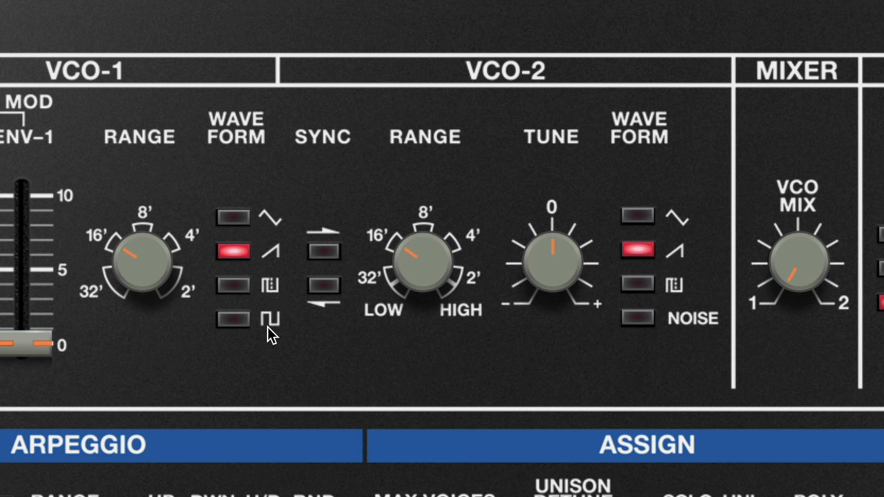
left_click(638, 318)
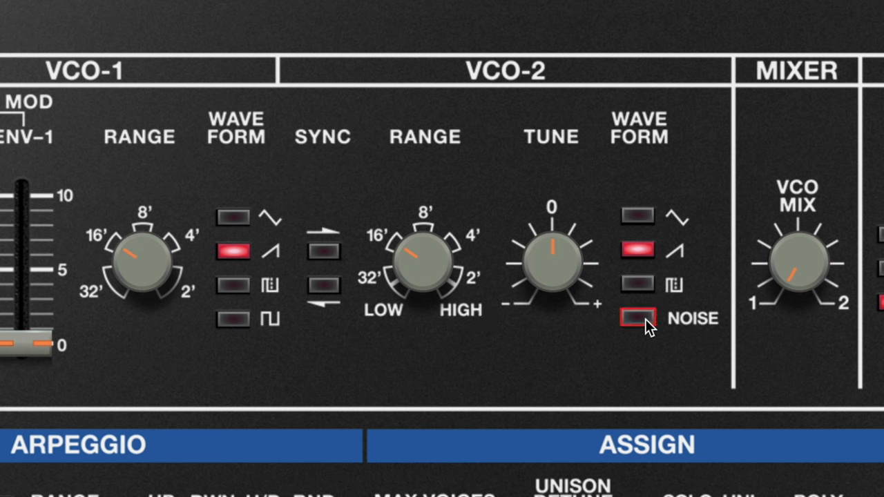
mouse_move(798, 261)
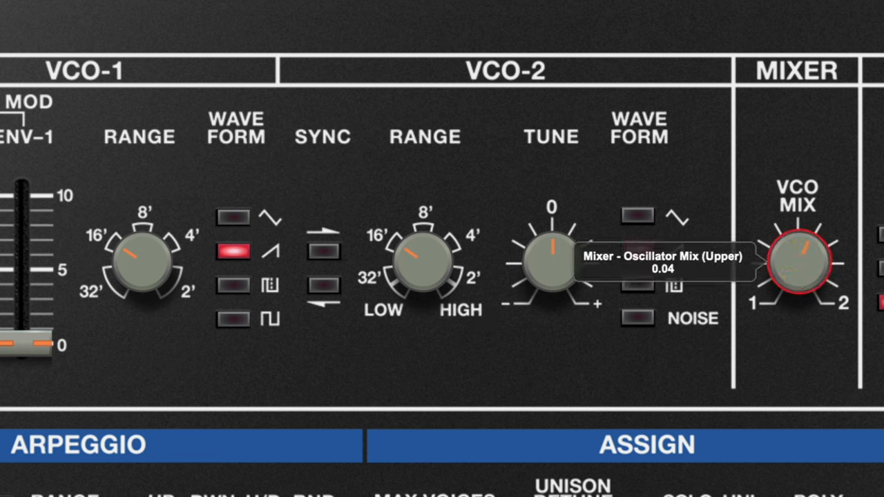
mouse_move(380, 308)
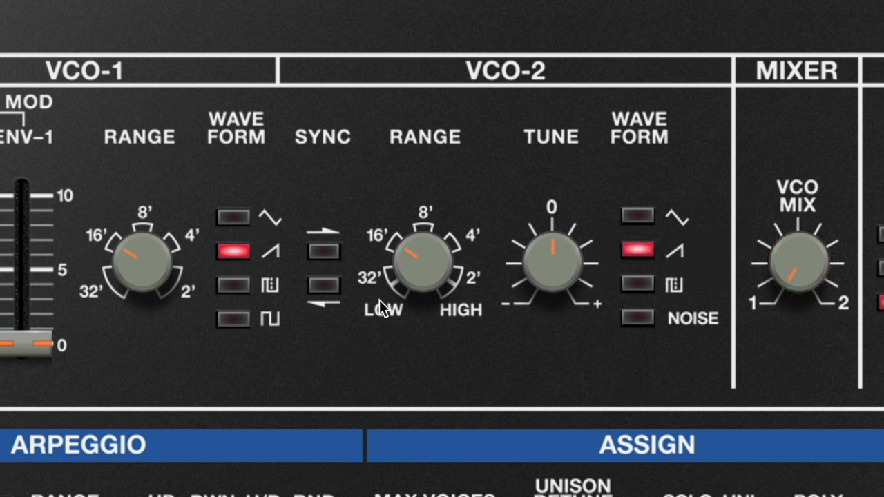
mouse_move(373, 294)
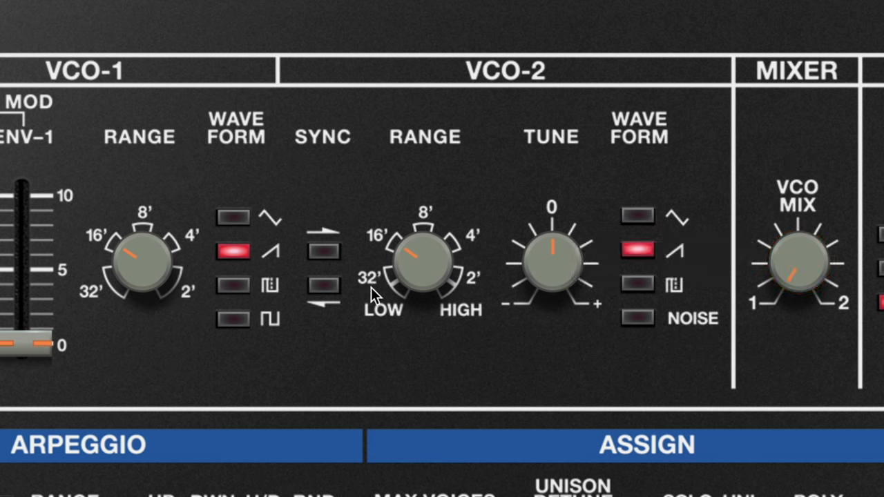
mouse_move(490, 294)
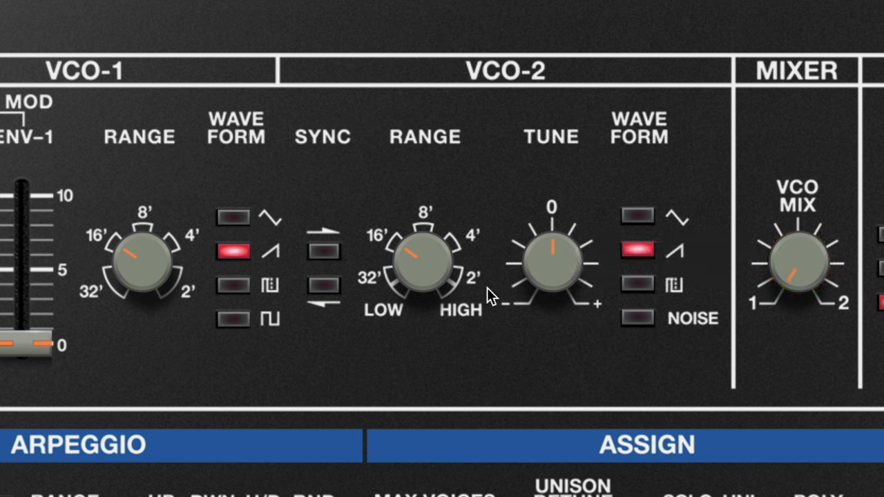
mouse_move(141, 266)
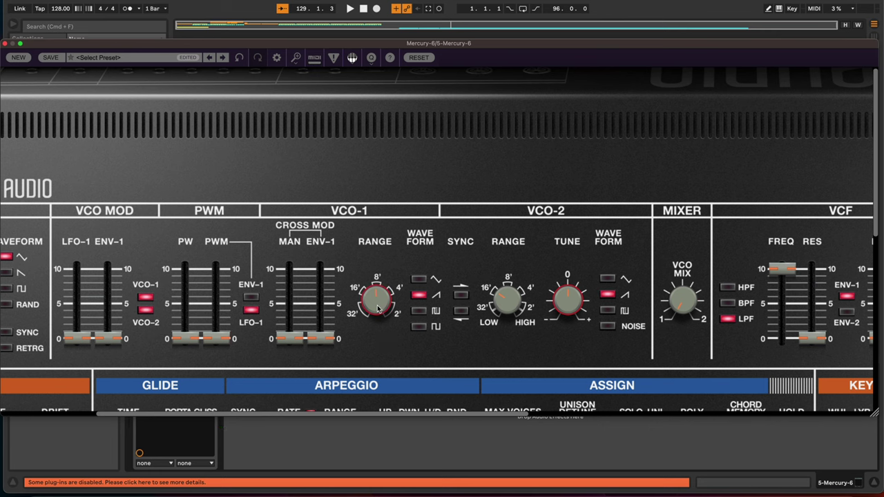
scroll("down", 3)
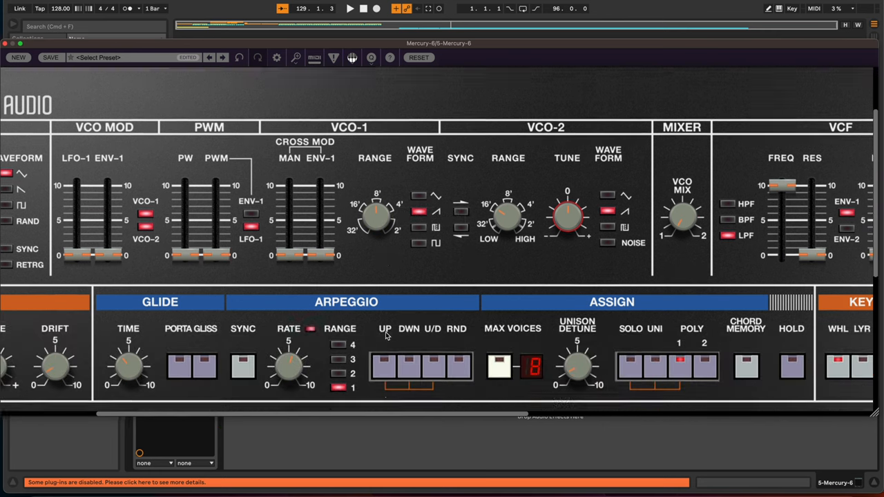
scroll("down", 3)
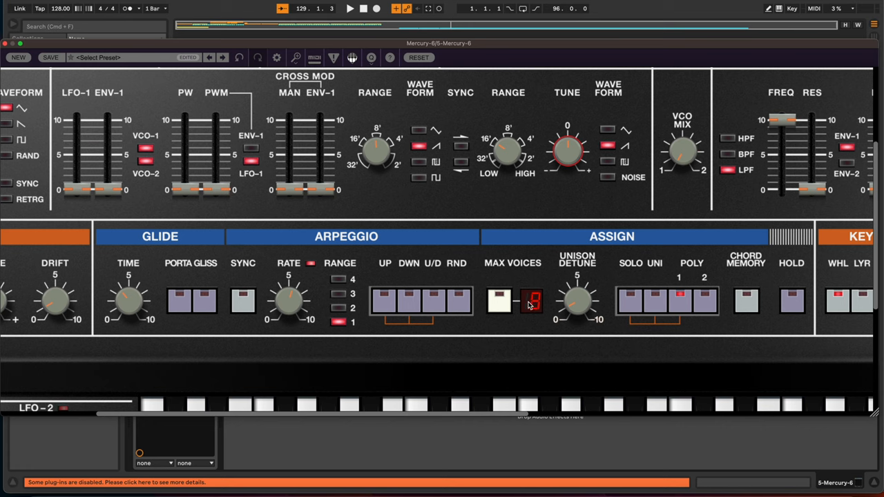
left_click(532, 302)
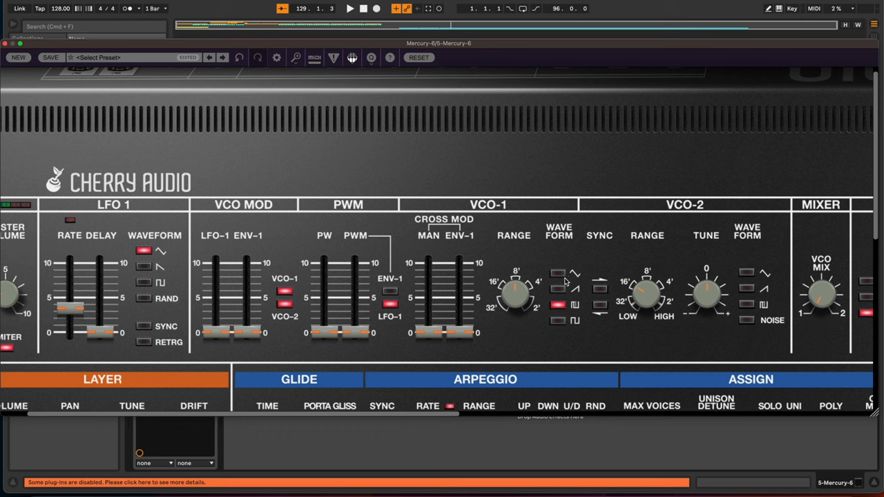
Put VCO-1 back on sawtooth, raising manual cross-mod to about 11% then returning it to 0
left_click(558, 289)
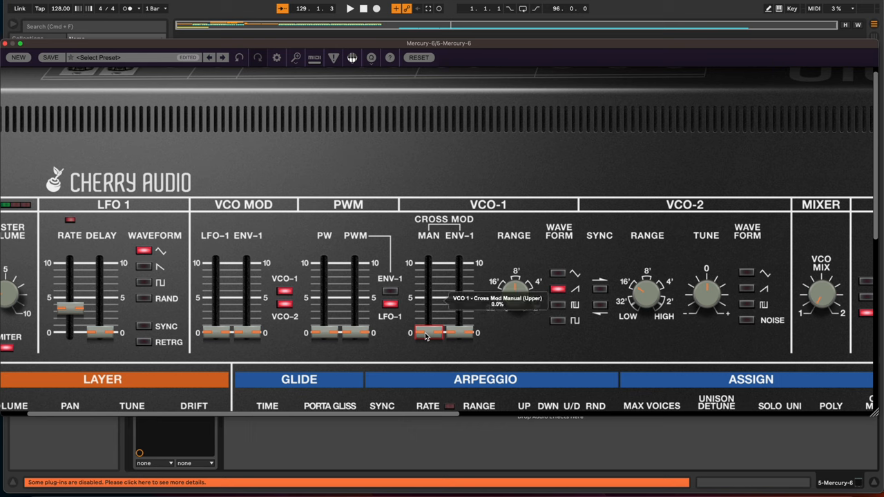
left_click_drag(428, 335, 429, 314)
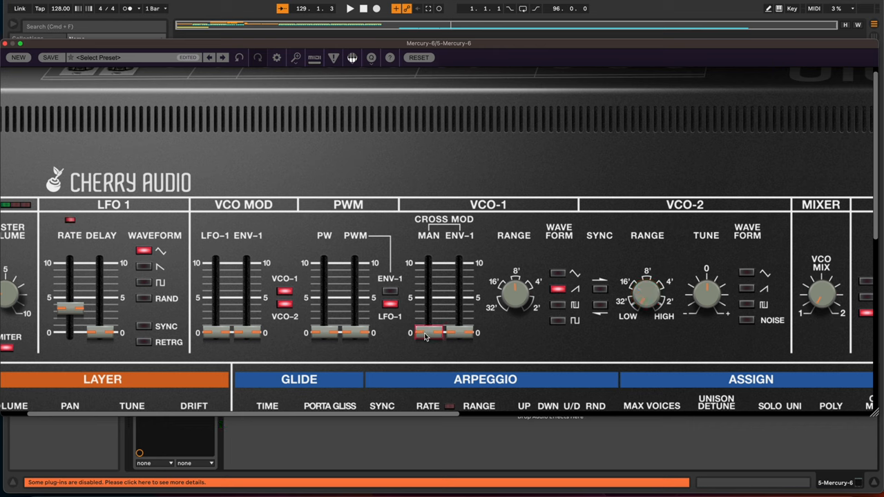
left_click_drag(427, 335, 427, 331)
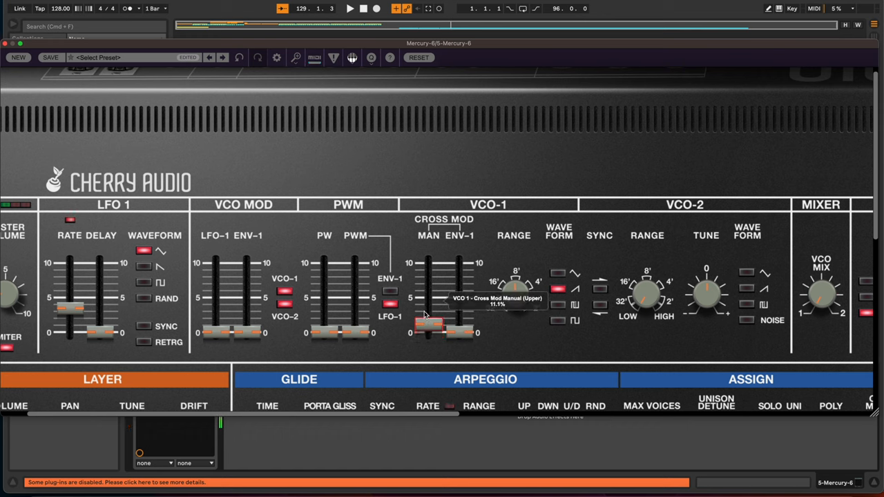
left_click_drag(428, 308, 428, 335)
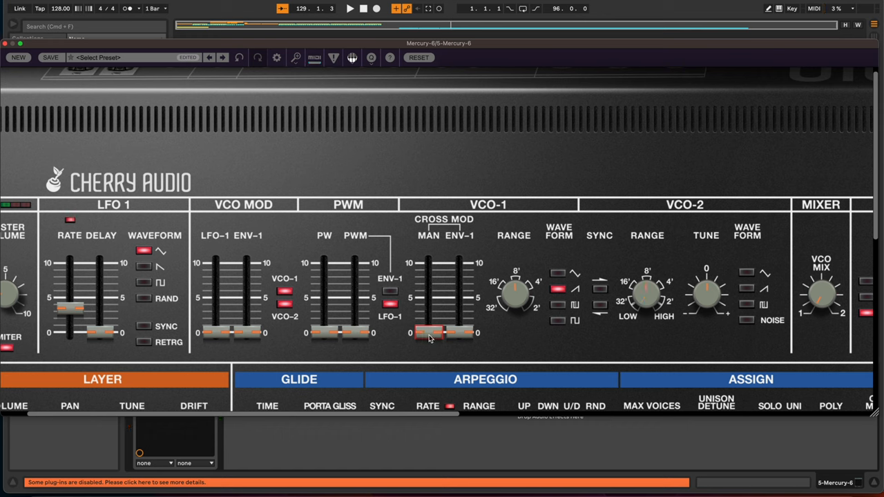
mouse_move(432, 334)
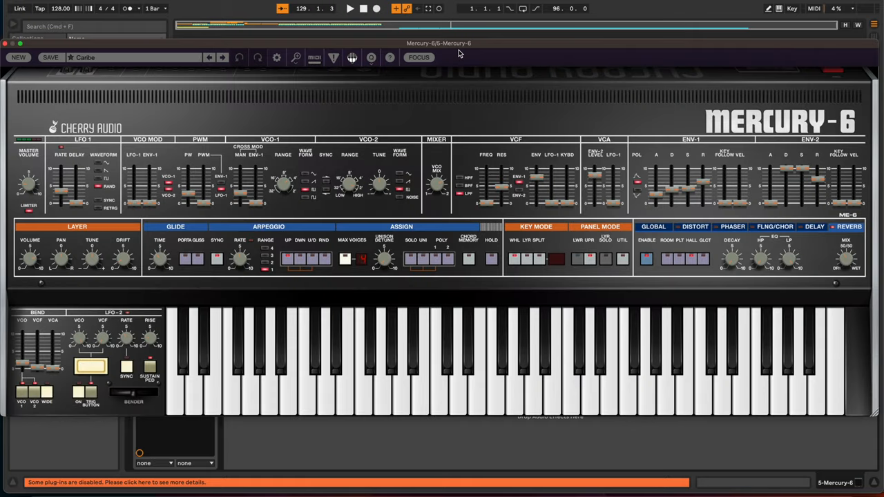
Adjust the LFO 1 sliders and pull the ENV-1 sustain fader down to 0.0%
left_click(524, 349)
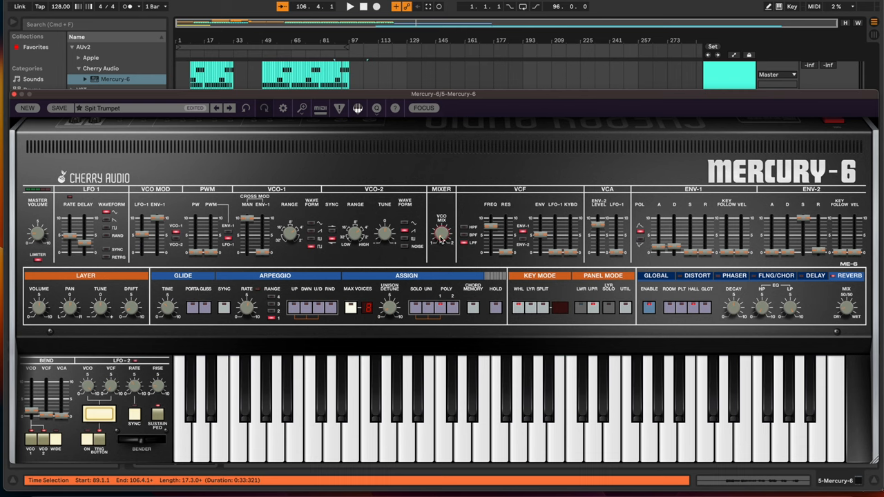
mouse_move(442, 235)
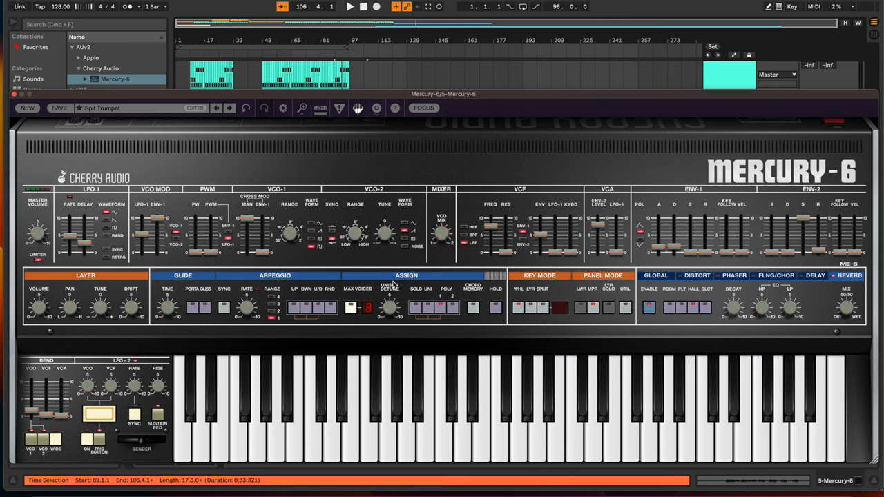
mouse_move(362, 257)
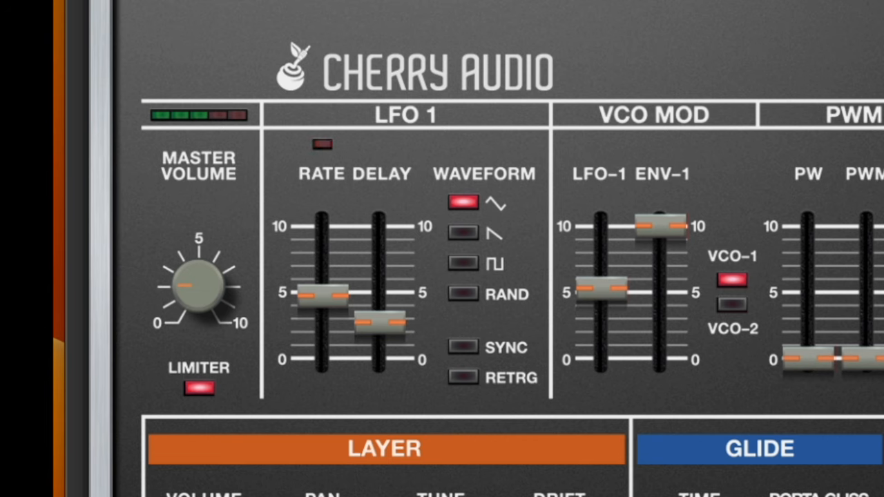
left_click_drag(661, 221, 662, 242)
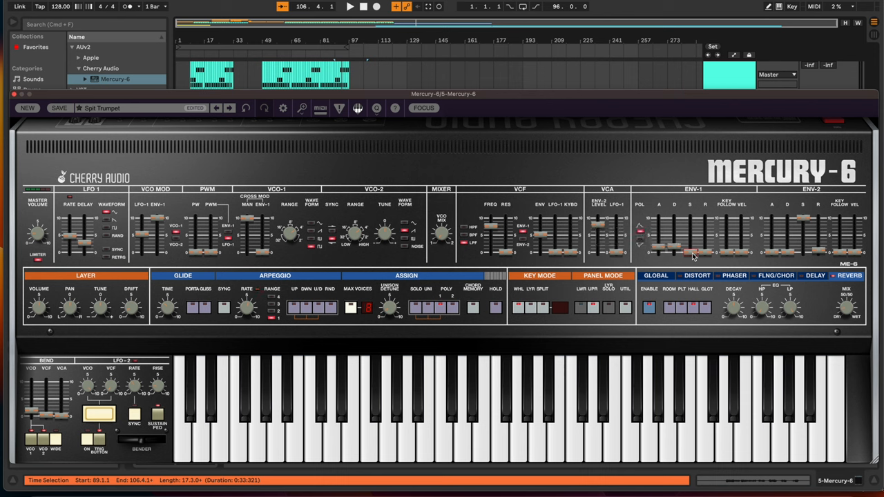
mouse_move(695, 252)
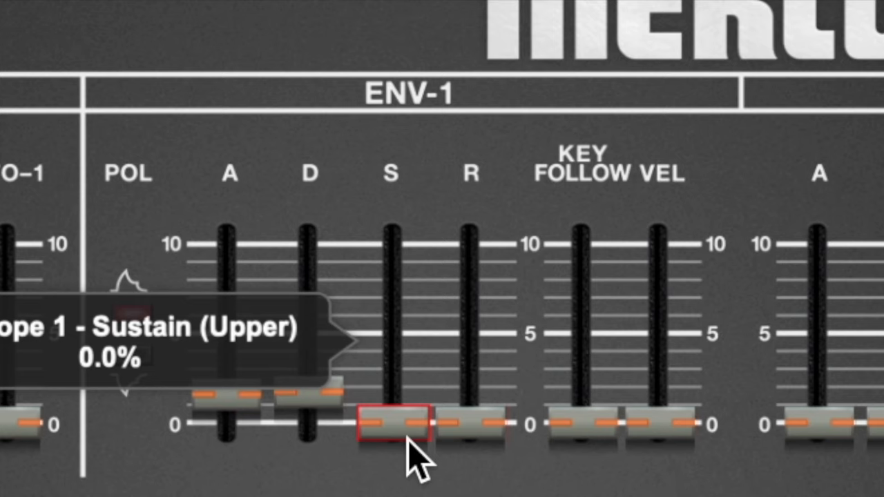
left_click_drag(395, 421, 395, 354)
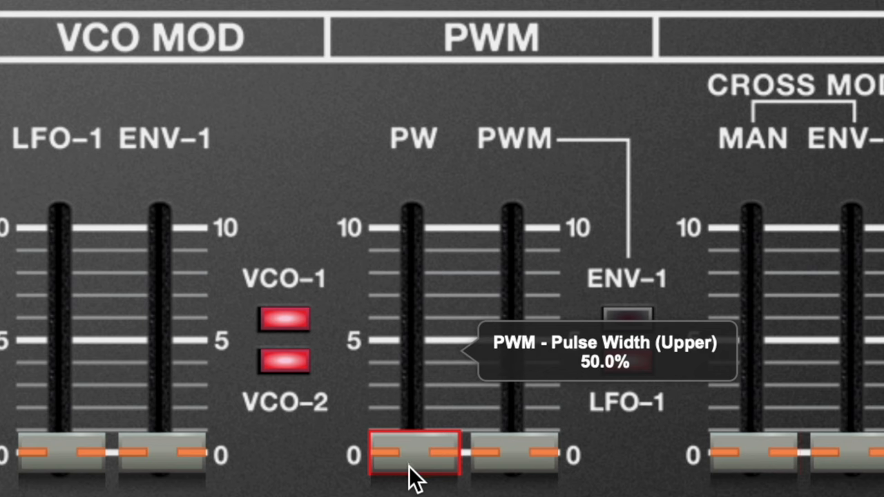
Return pulse width to 50%, set PWM depth to about half, and slow LFO 1's rate
left_click_drag(413, 456, 413, 308)
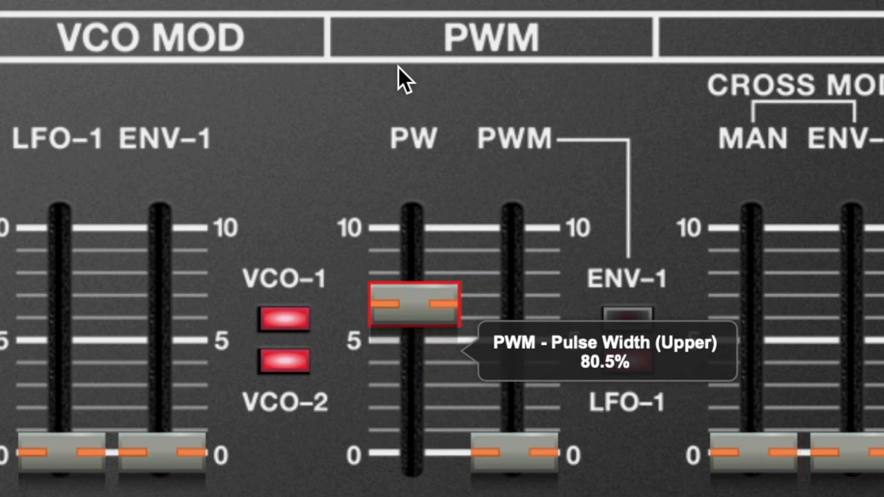
left_click_drag(413, 308, 413, 411)
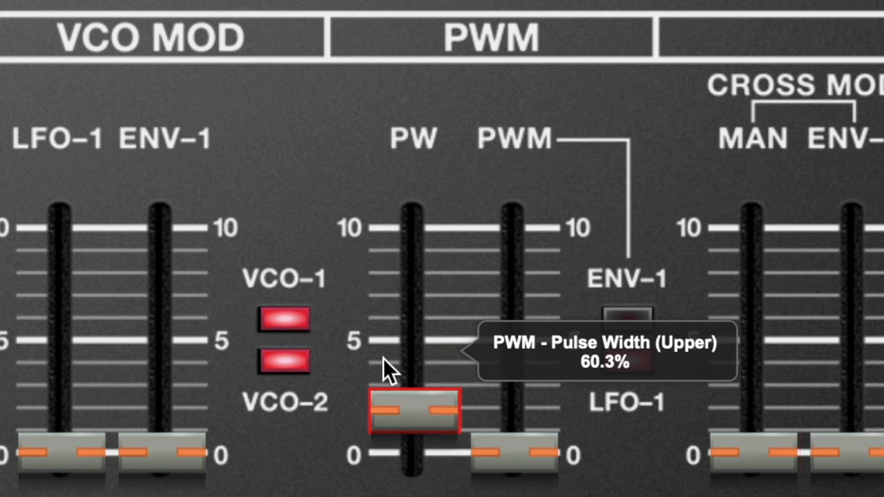
left_click_drag(411, 408, 411, 456)
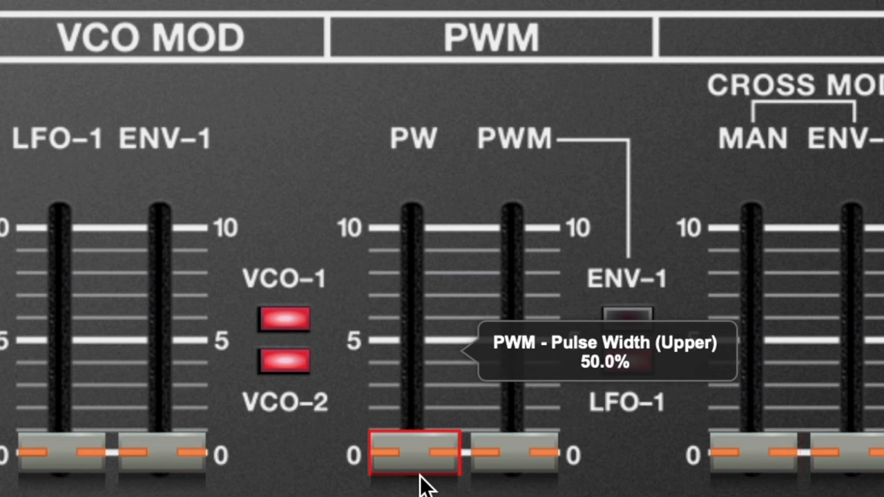
left_click_drag(412, 456, 412, 407)
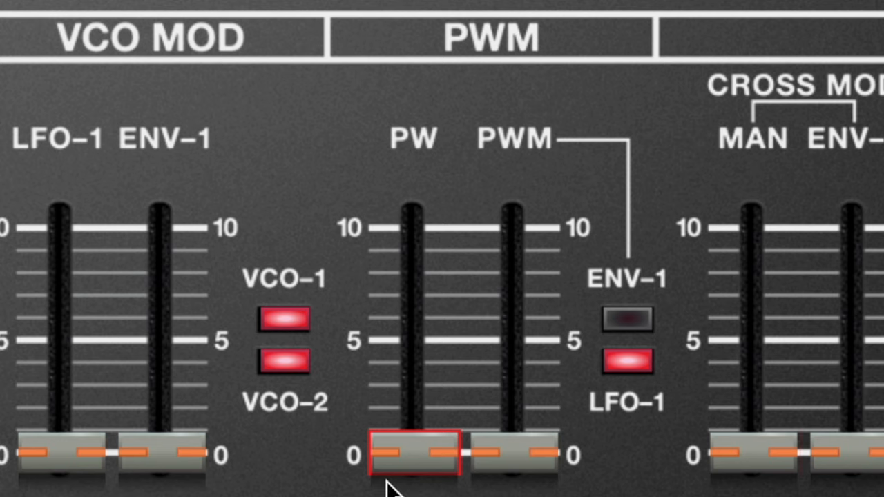
left_click_drag(413, 456, 413, 311)
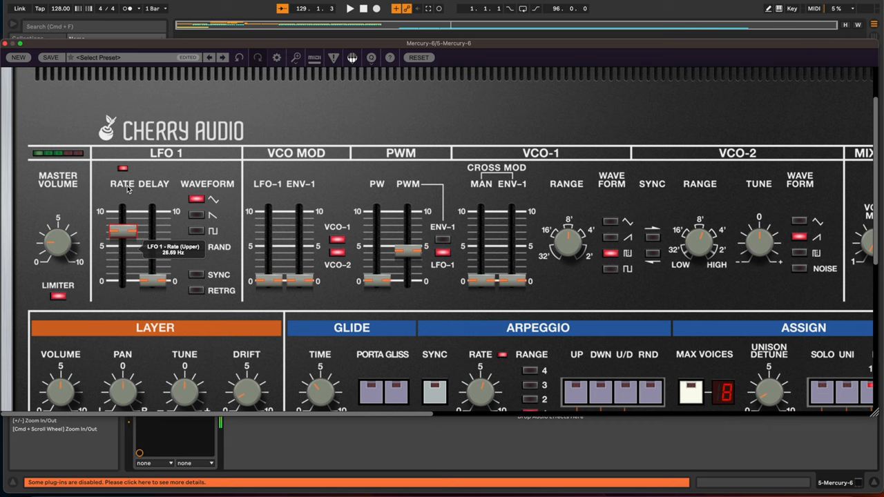
left_click_drag(123, 228, 123, 248)
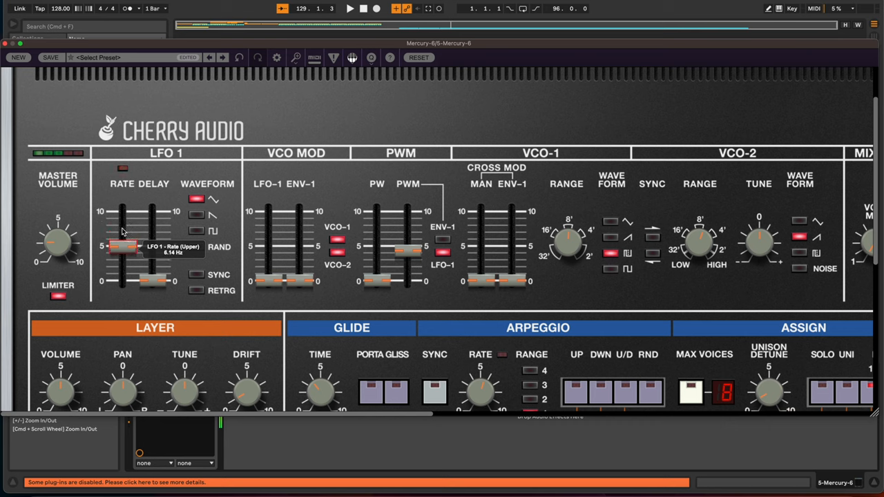
left_click_drag(123, 232, 123, 259)
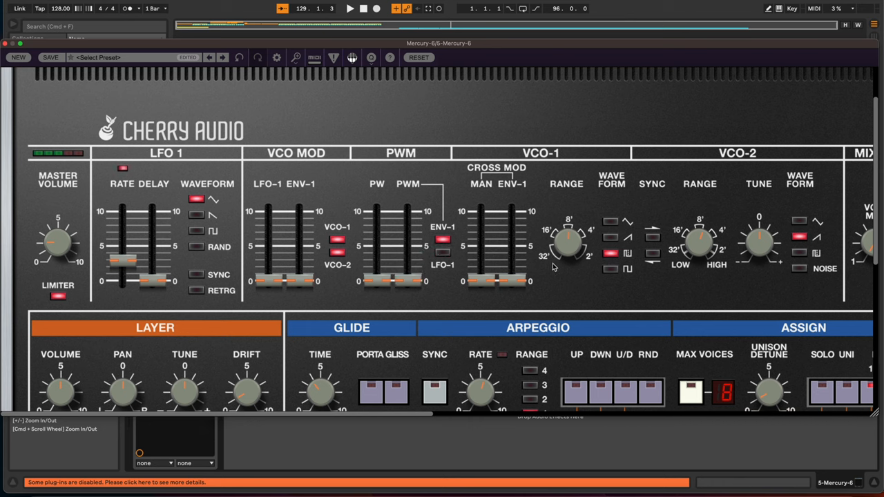
Scroll the panel right and set a high VCA ENV-2 level amount
left_click(611, 269)
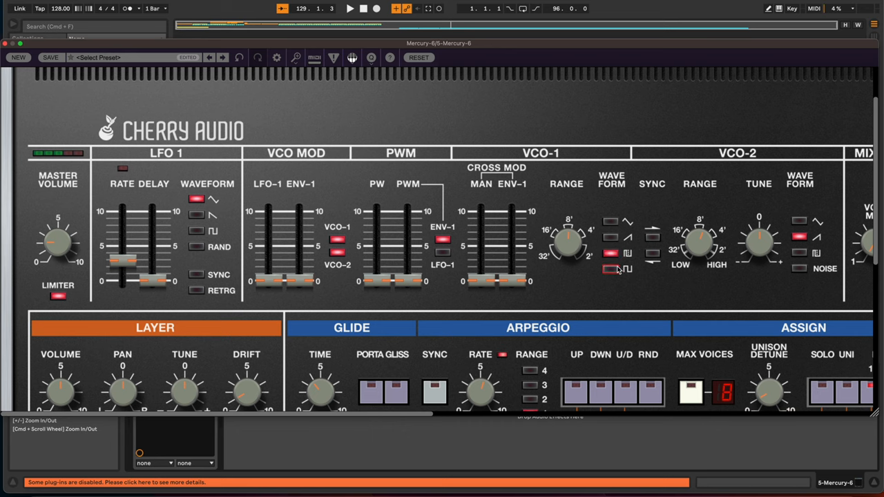
scroll("right", 3)
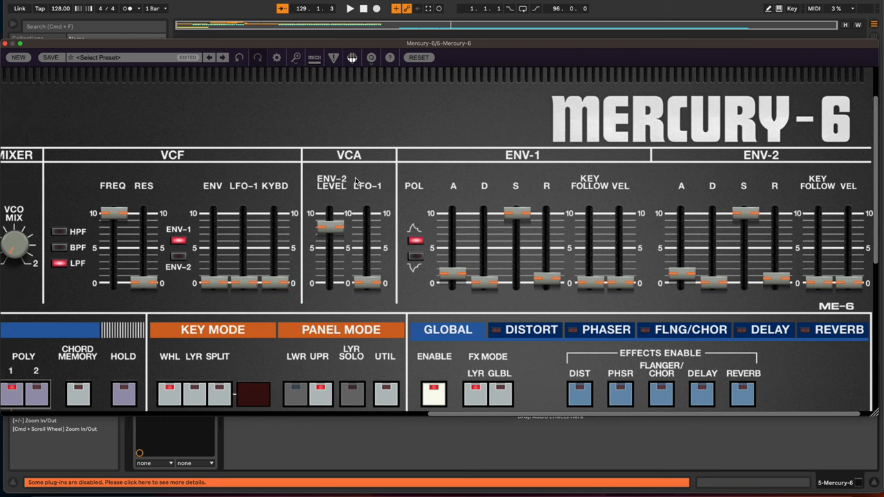
mouse_move(337, 194)
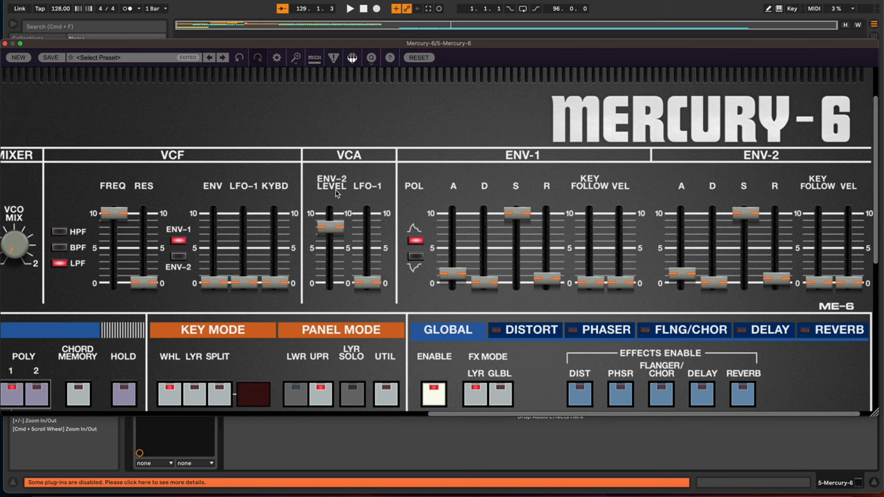
left_click_drag(367, 249, 368, 282)
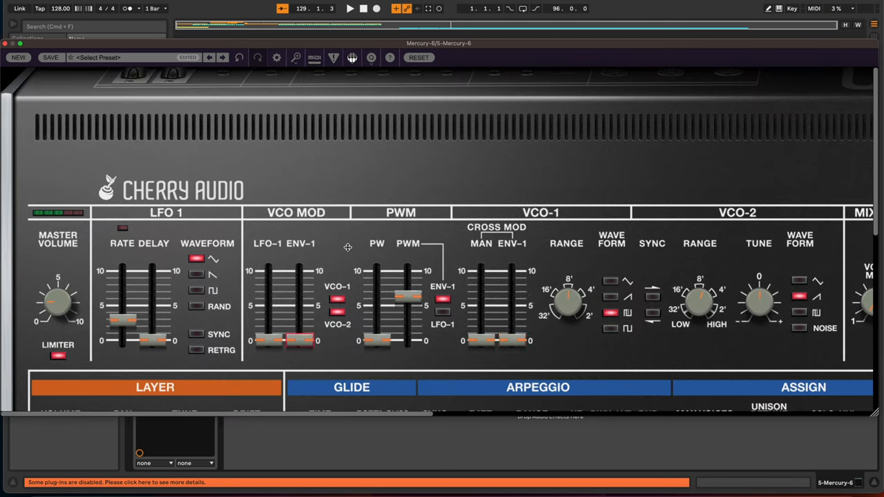
Raise then drop VCO MOD LFO-1, change the LFO 1 rate, and raise VCO MOD ENV-1 to 10
left_click_drag(376, 304, 377, 339)
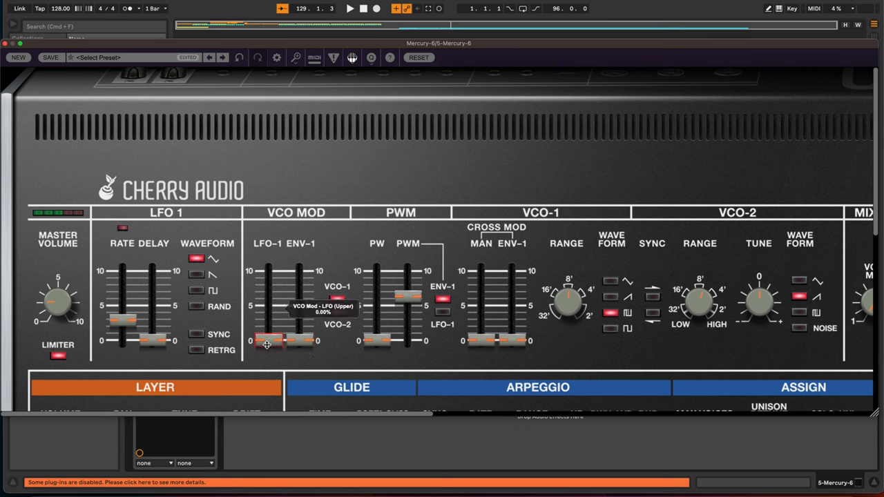
left_click_drag(266, 346, 265, 317)
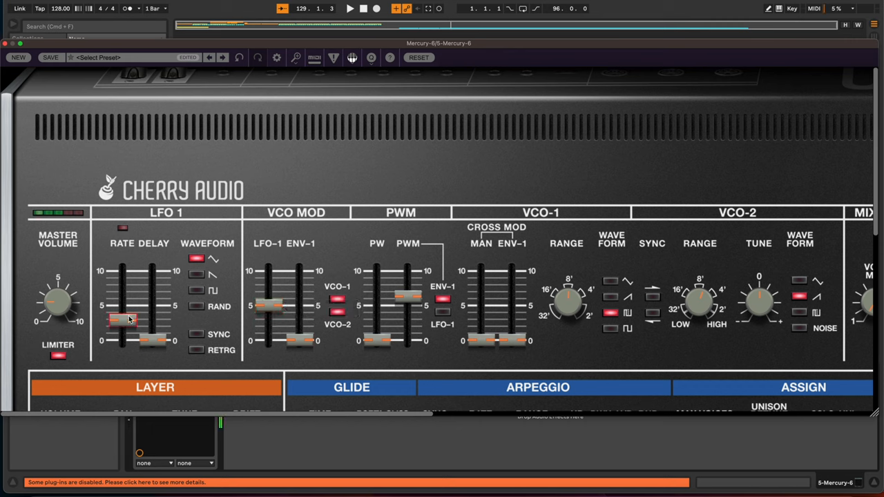
left_click_drag(122, 320, 122, 308)
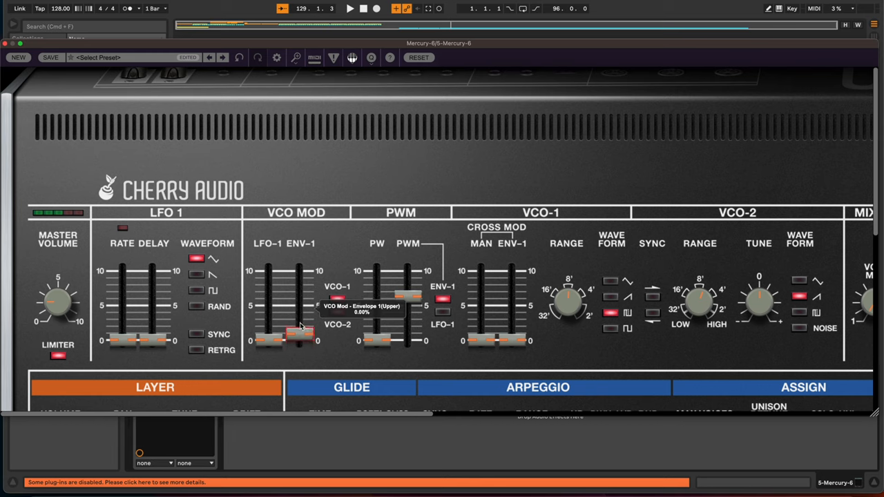
left_click_drag(299, 332, 300, 309)
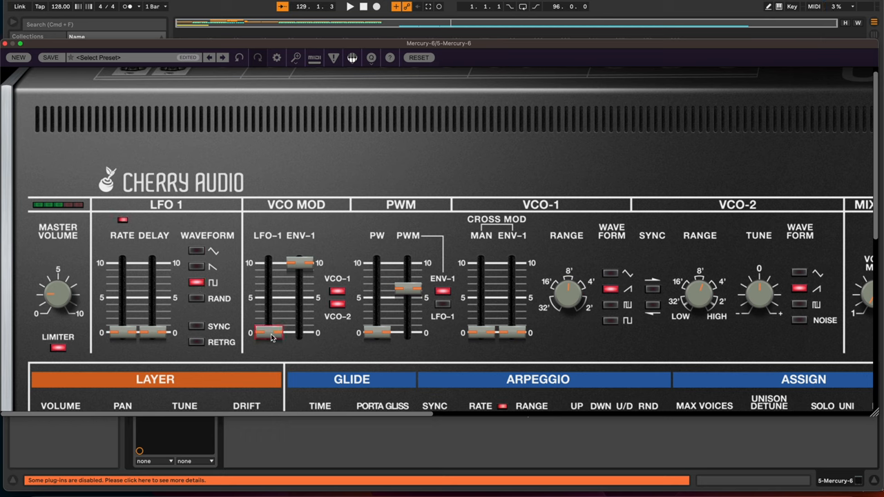
Set VCO MOD LFO-1 to about 5 and LFO 1 rate to mid, adjusting the ENV-1 pitch amount
left_click_drag(123, 328, 123, 294)
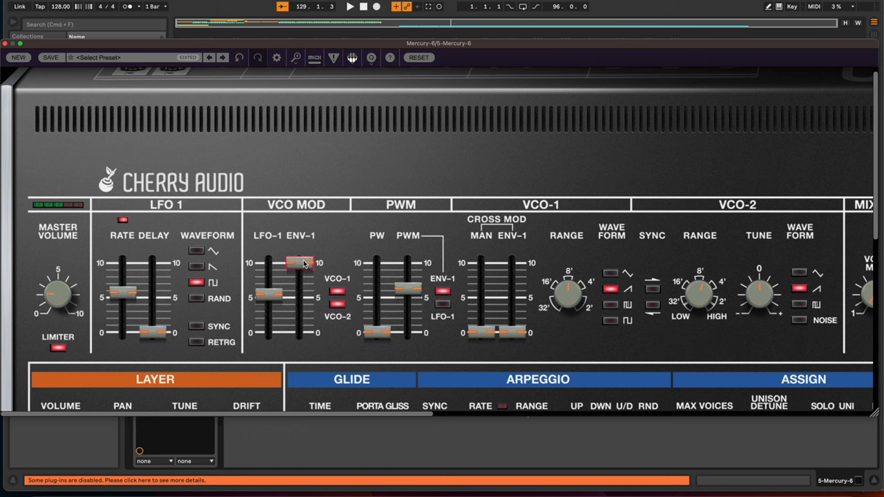
left_click_drag(300, 264, 273, 296)
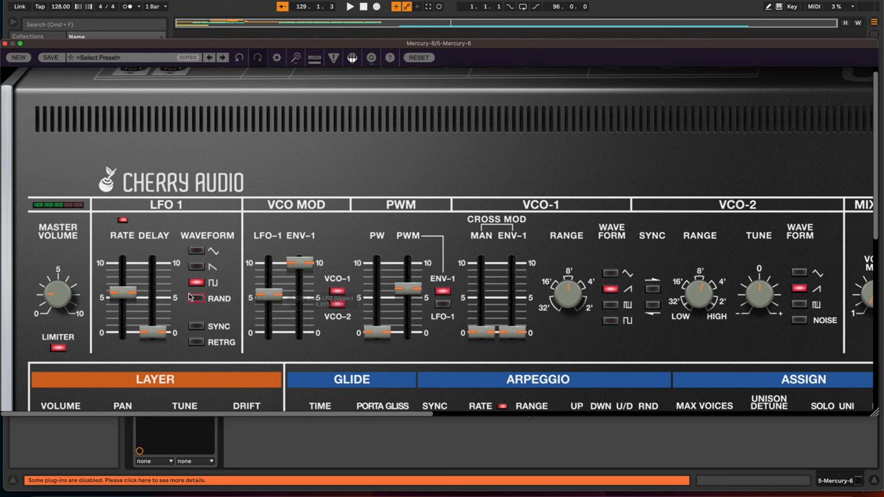
left_click_drag(125, 297, 124, 290)
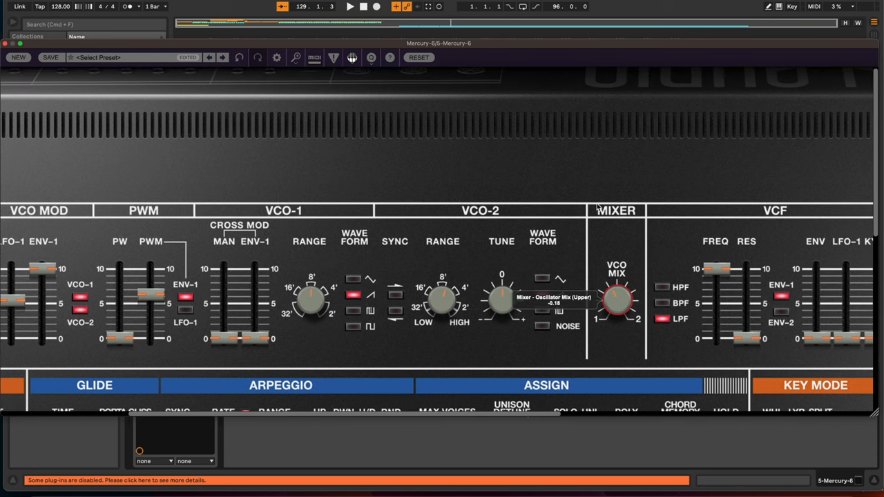
Scroll to the VCF section and lower the cutoff FREQ to 0, with RES at 0
scroll("right", 3)
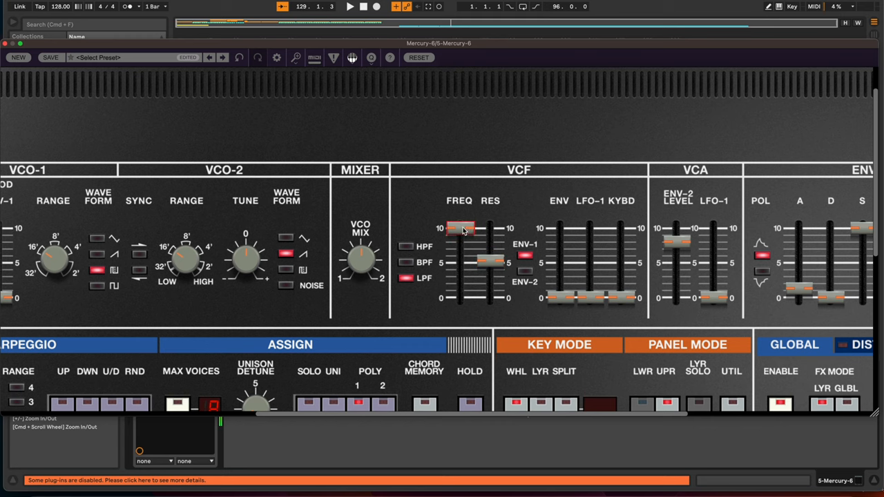
left_click_drag(462, 228, 461, 255)
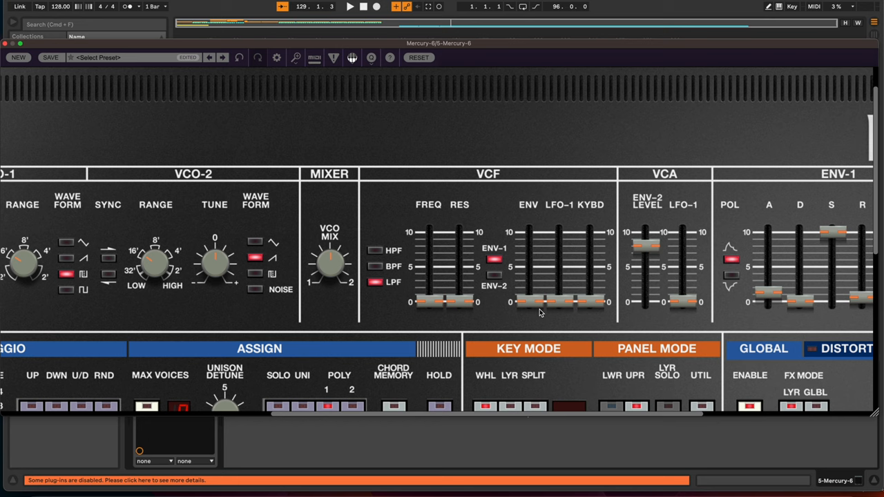
mouse_move(466, 221)
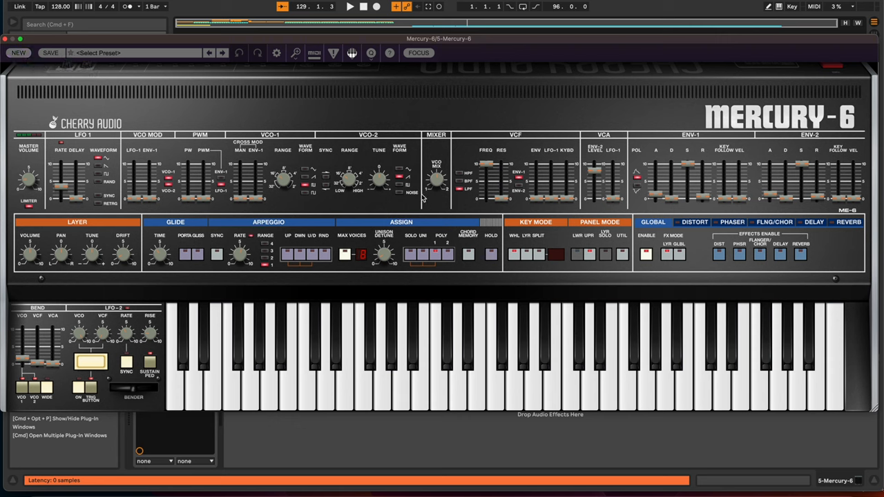
mouse_move(321, 190)
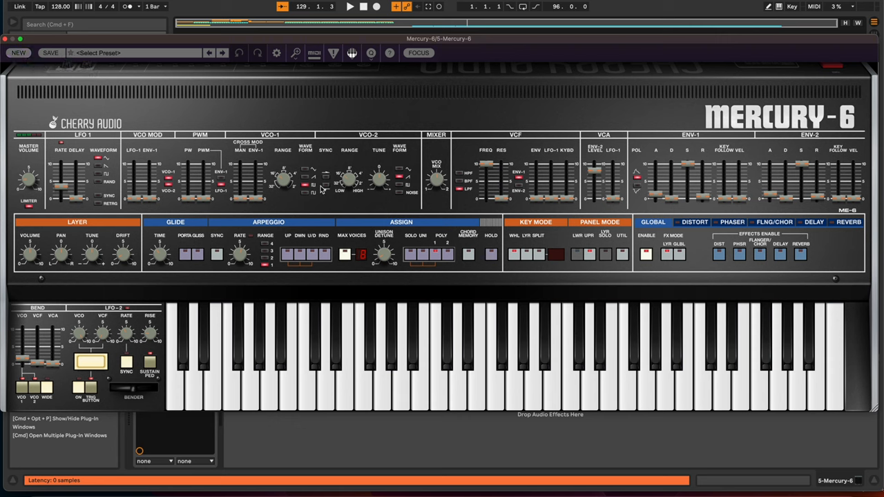
mouse_move(345, 161)
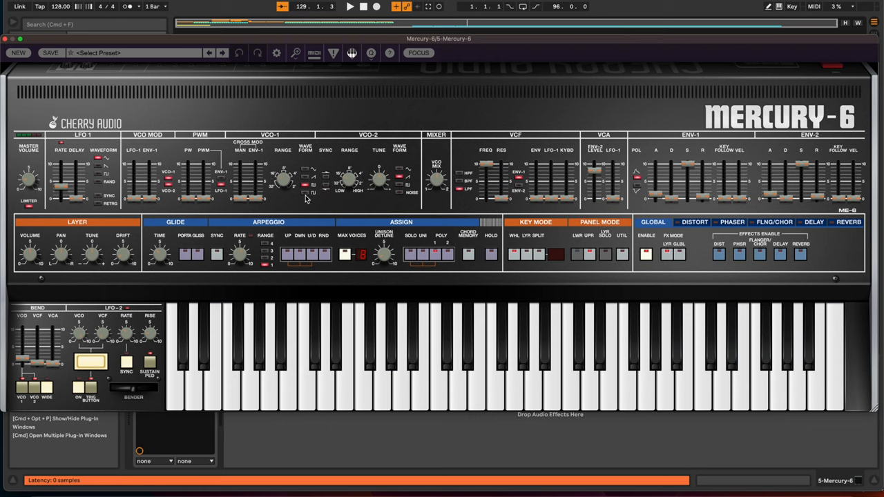
Click a VCO-1 waveform button on the resized full Mercury-6 panel
left_click(306, 194)
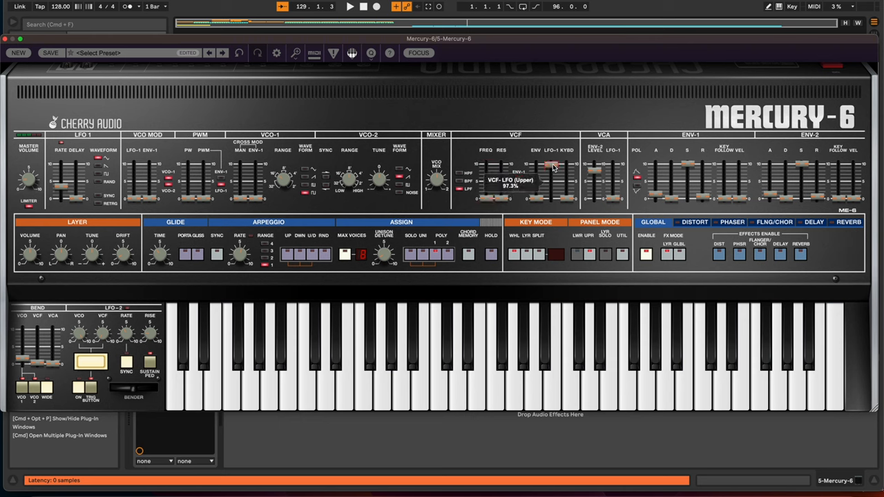
mouse_move(211, 169)
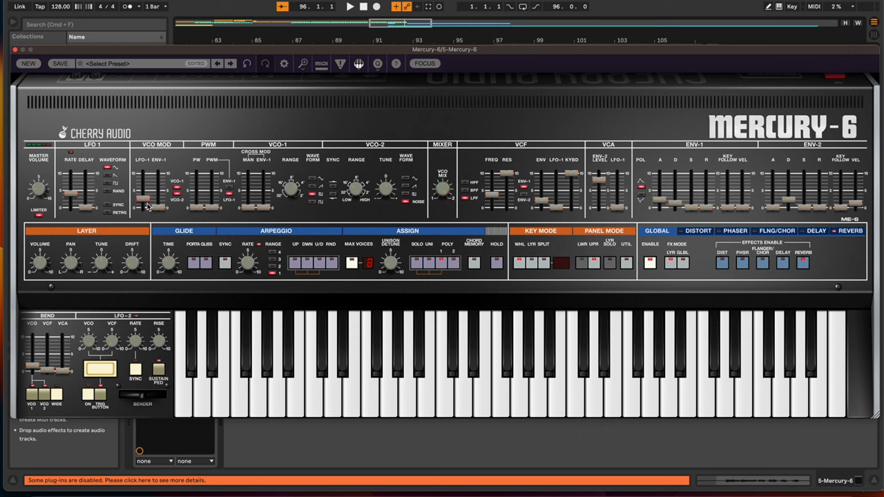
mouse_move(197, 207)
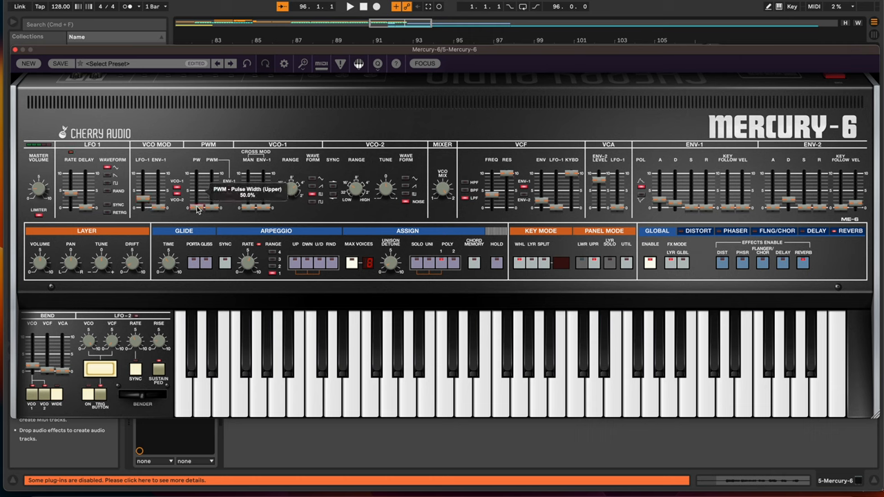
mouse_move(193, 246)
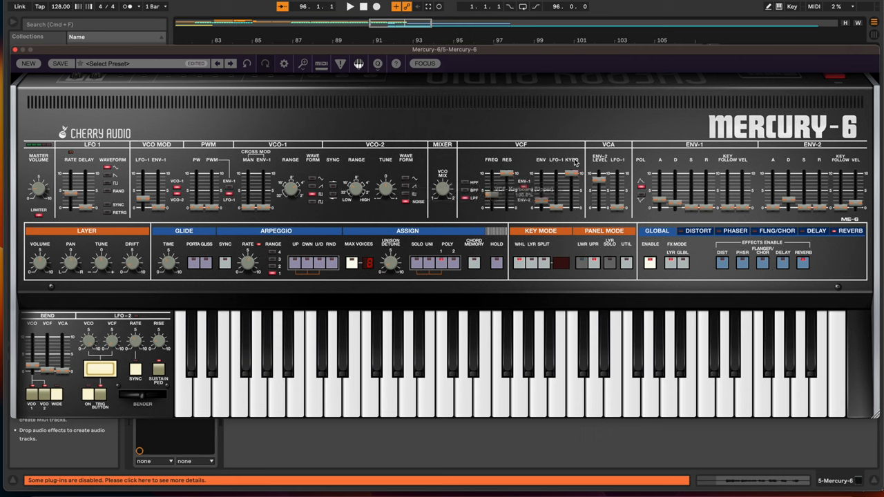
mouse_move(573, 162)
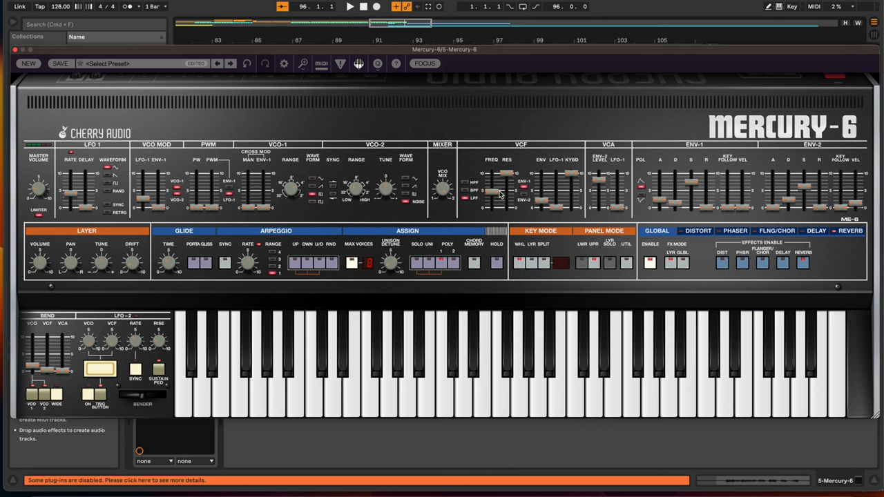
mouse_move(510, 223)
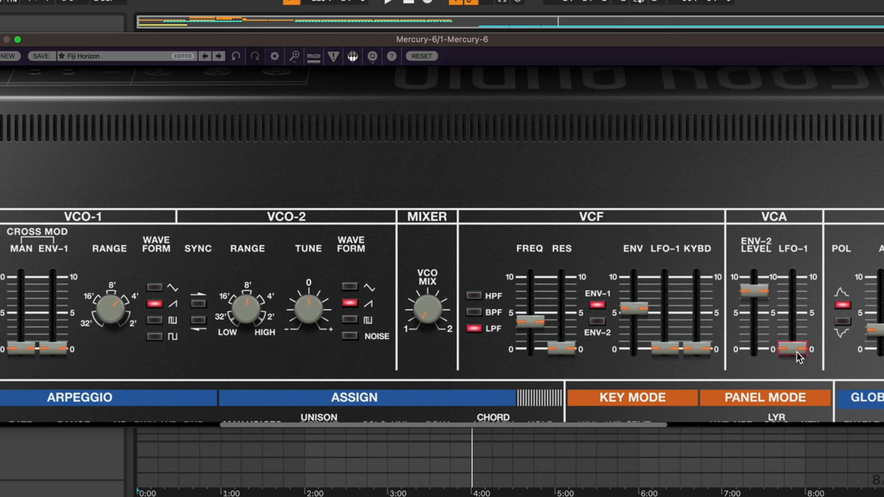
mouse_move(798, 350)
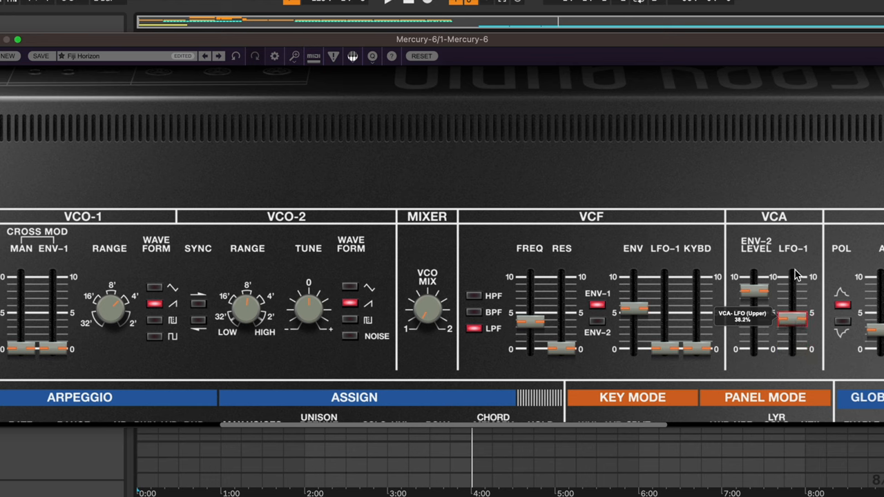
Raise the VCA LFO-1 modulation amount to about 38% on Fiji Horizon
left_click_drag(793, 320, 793, 294)
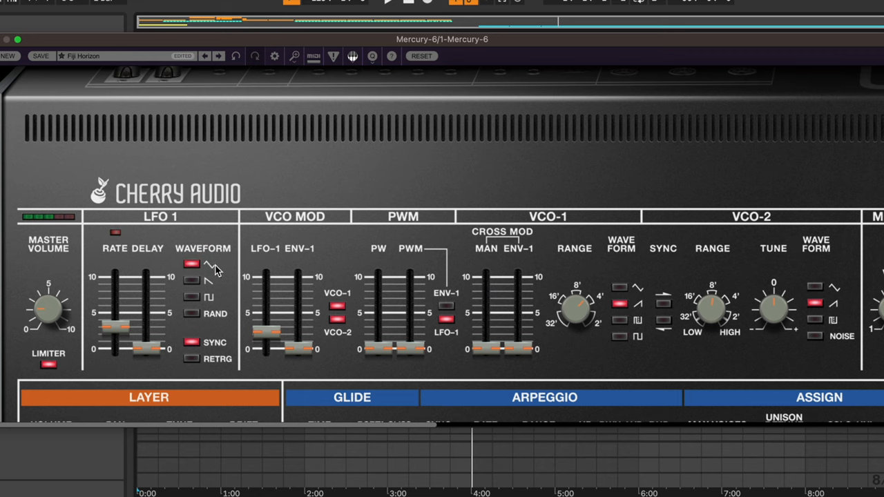
Set LFO 1 to a sine wave and switch the keyboard to layered (LYR) mode
left_click(337, 302)
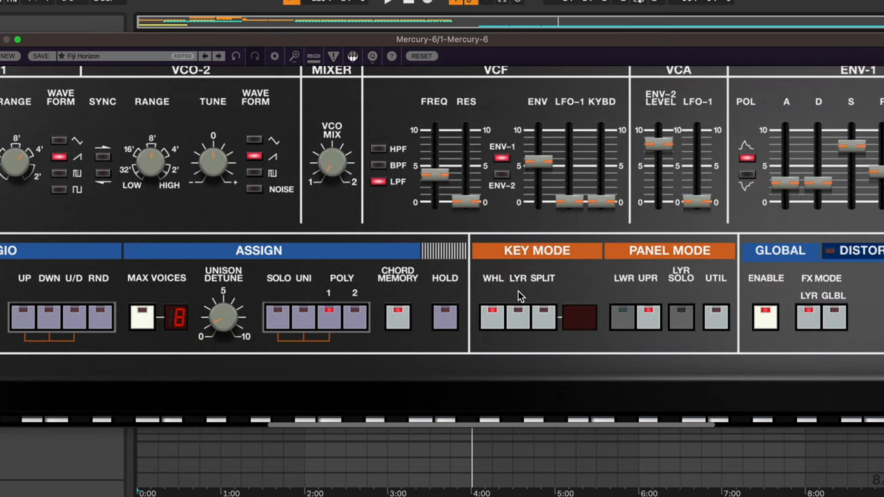
mouse_move(253, 257)
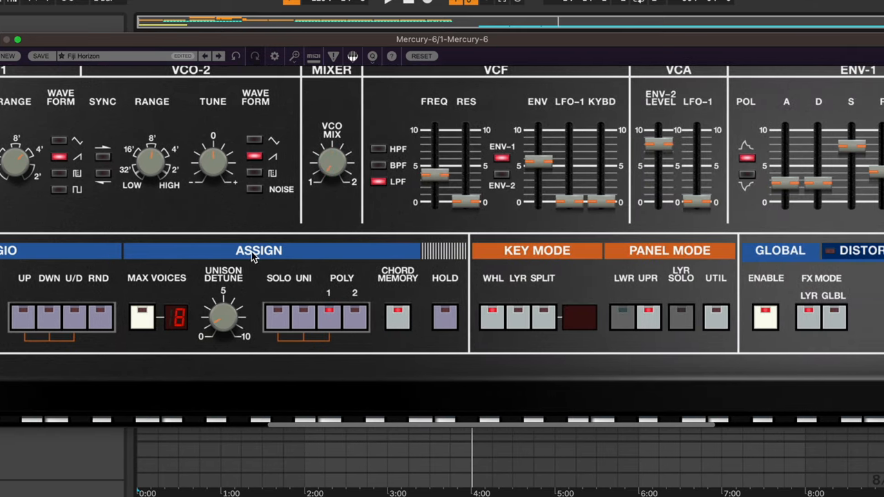
left_click(518, 318)
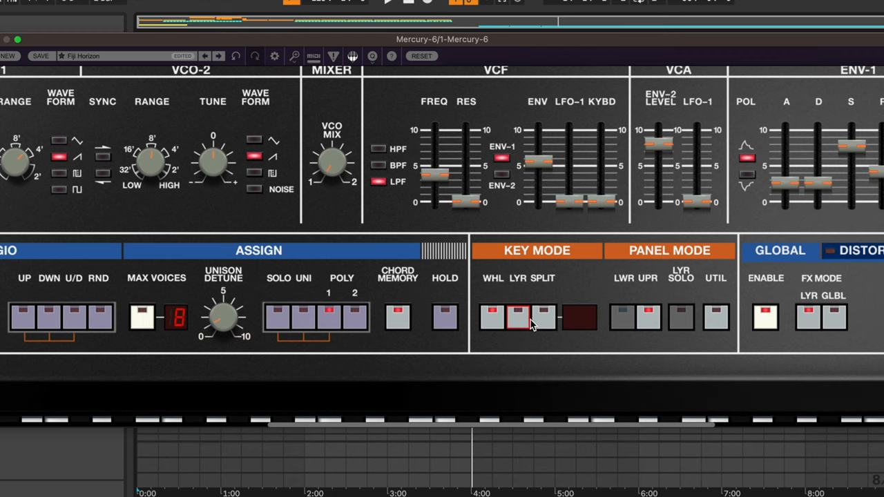
left_click(543, 317)
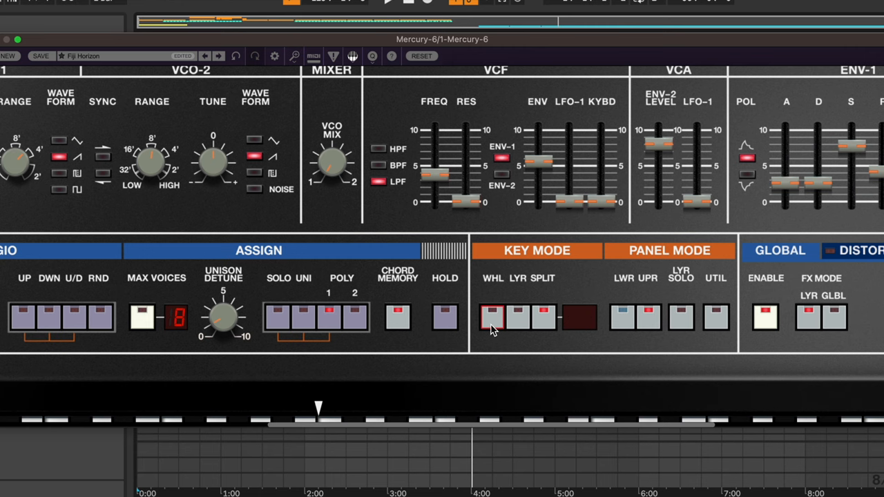
Scroll to the LAYER section and open the six-voice tuning service panel
scroll("left", 3)
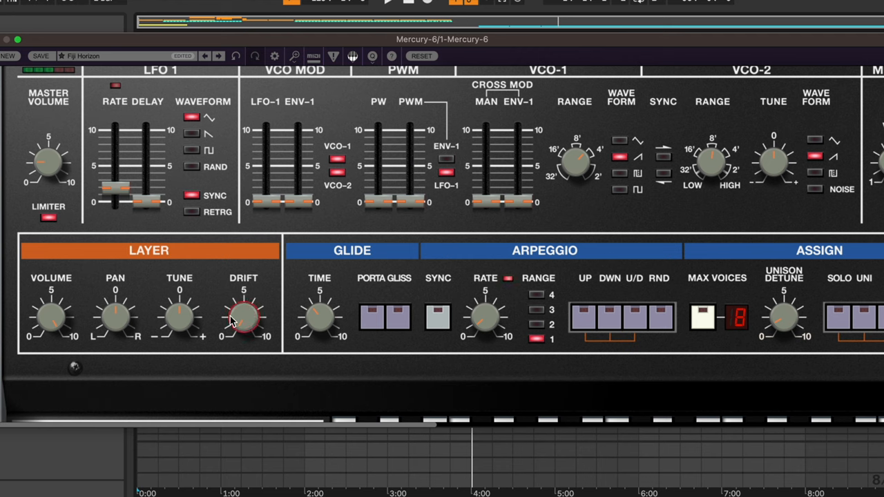
mouse_move(248, 328)
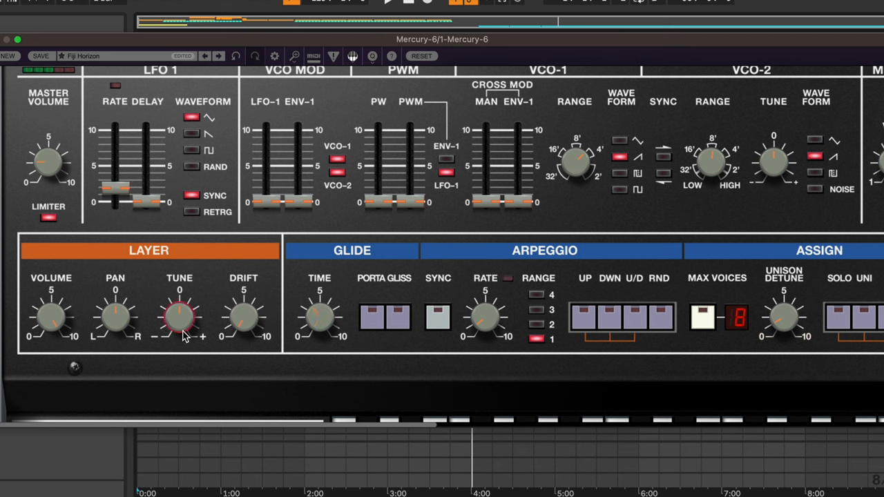
left_click(507, 279)
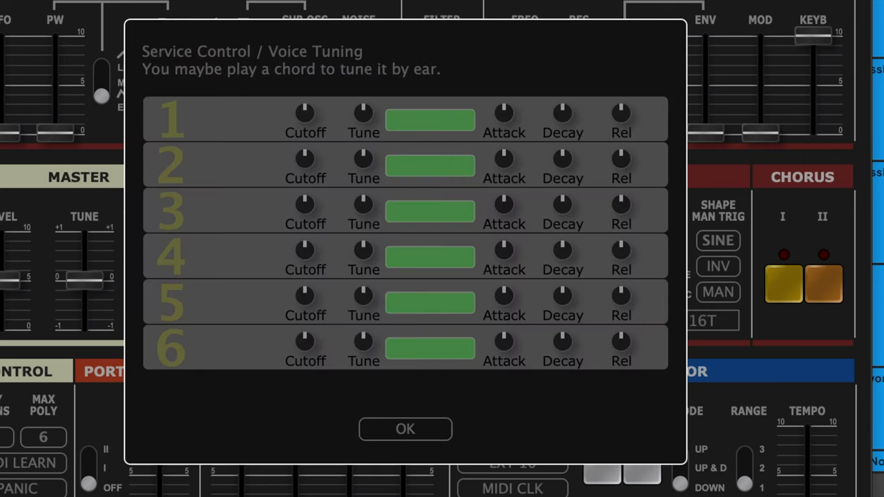
mouse_move(338, 153)
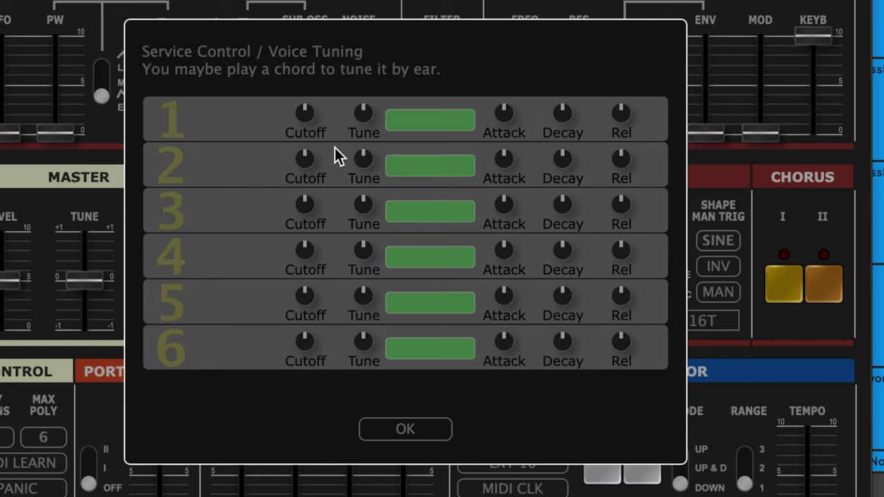
mouse_move(418, 434)
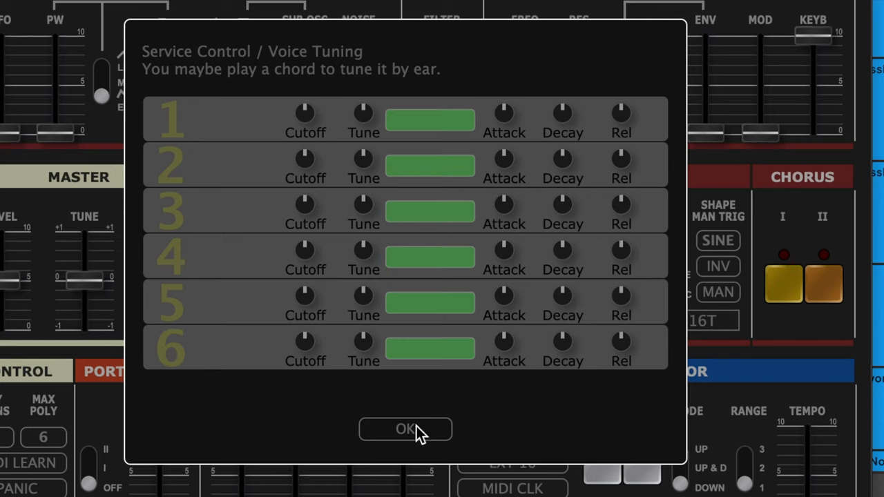
mouse_move(418, 439)
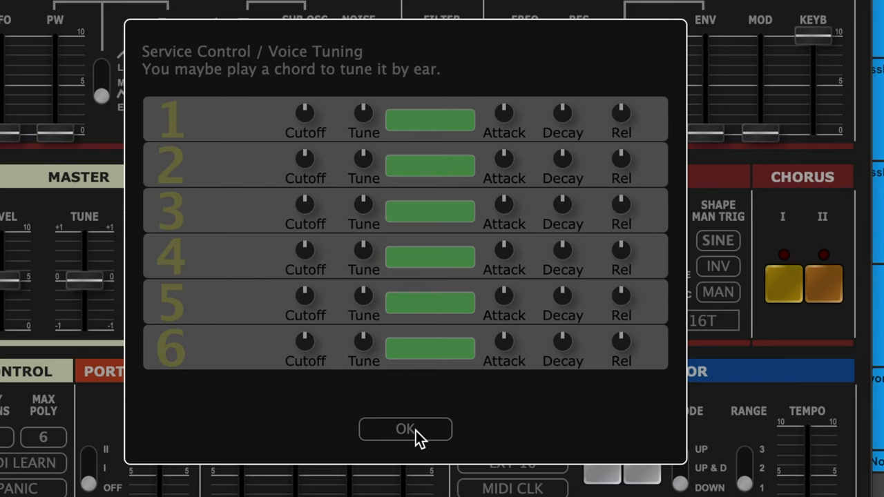
Dismiss the Service Control voice tuning panel with OK
left_click(405, 429)
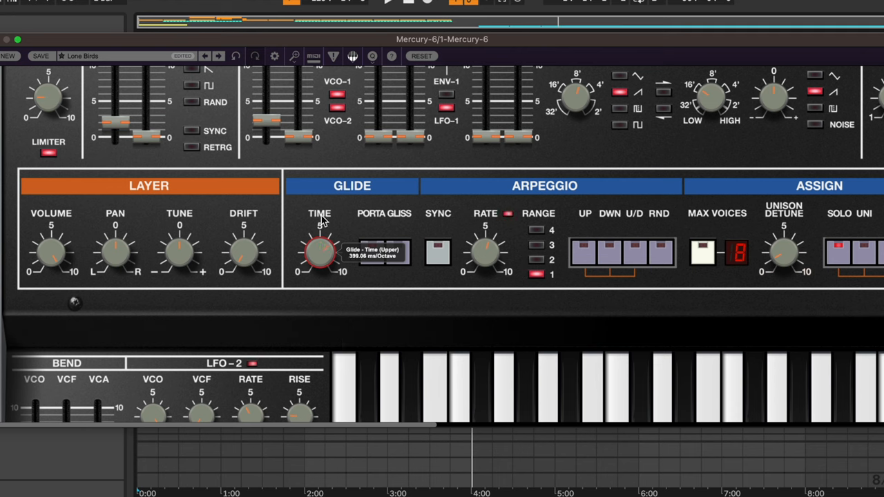
Set glide time to about 400 ms per octave and switch glissando off
left_click_drag(319, 249, 326, 261)
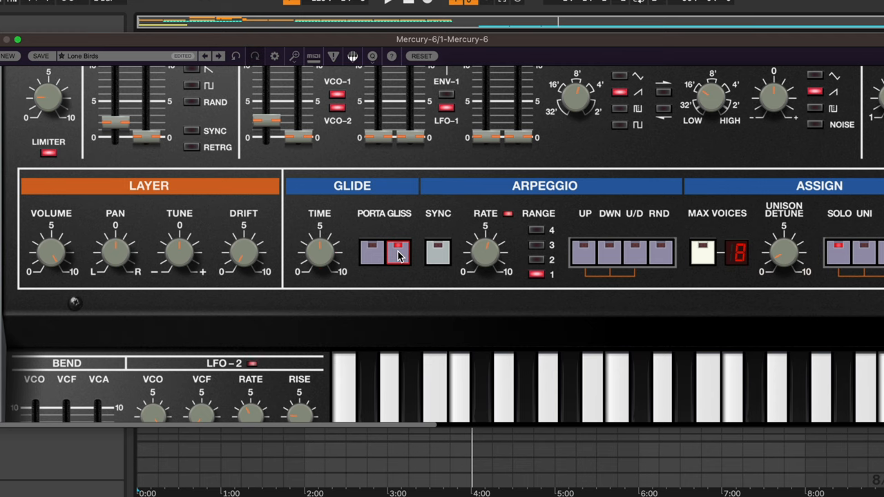
left_click(397, 252)
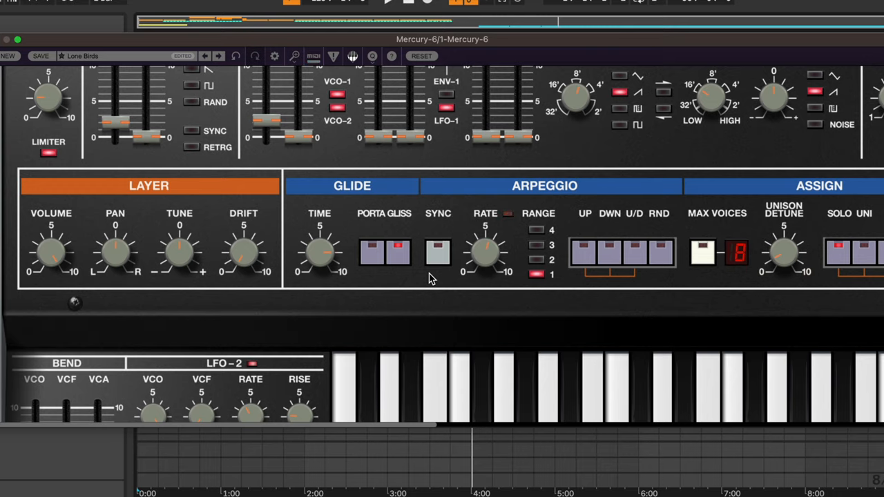
scroll("right", 3)
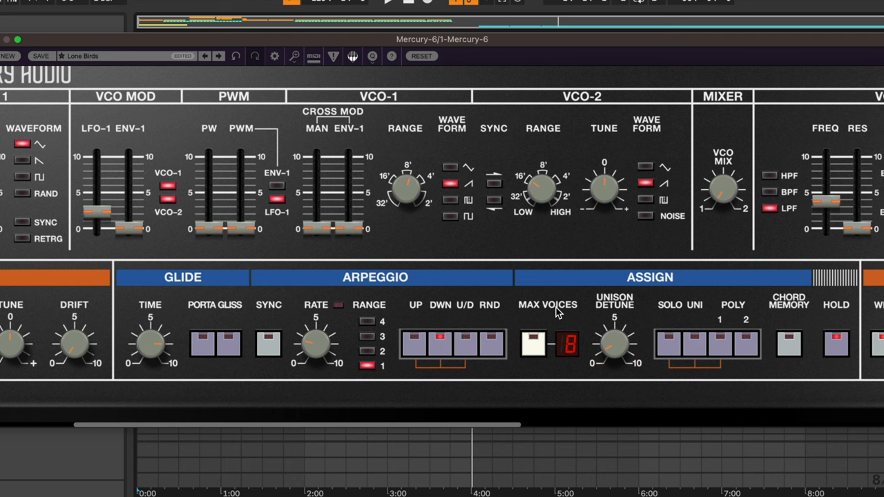
scroll("right", 3)
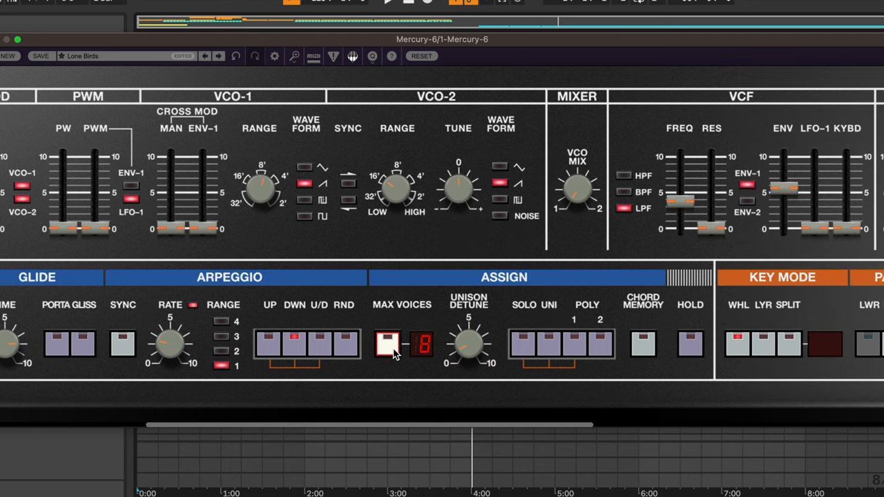
left_click(421, 345)
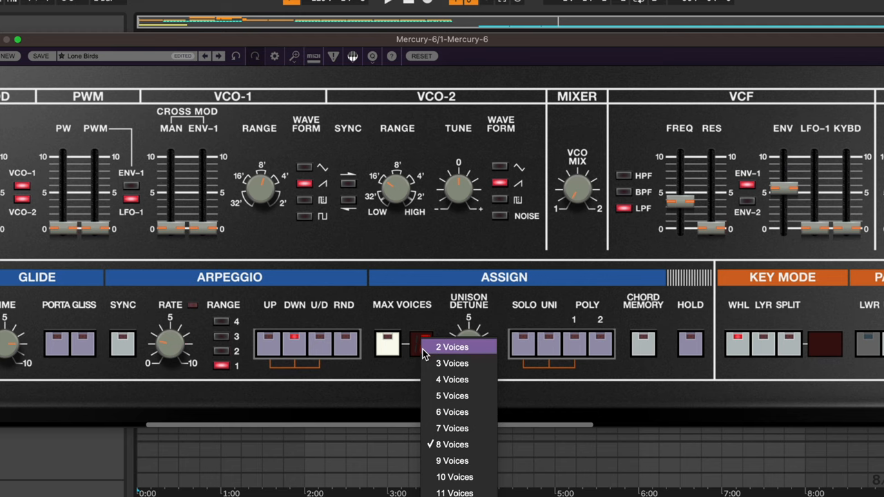
left_click(452, 444)
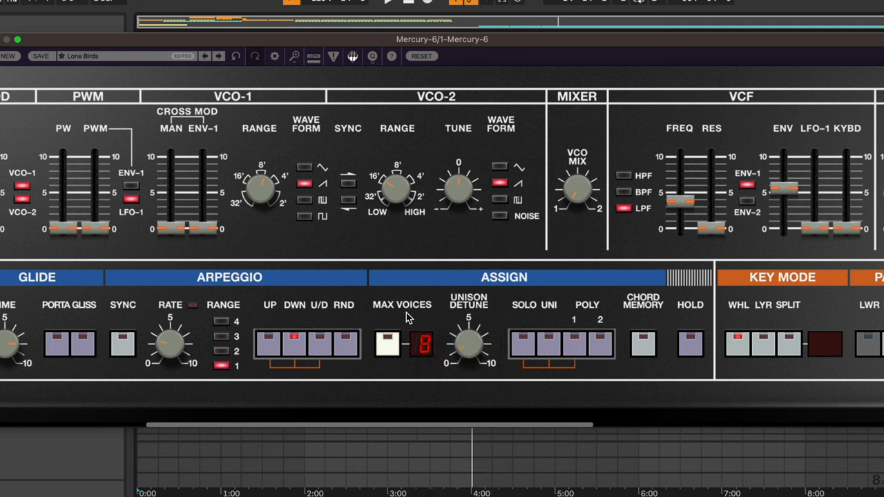
mouse_move(389, 90)
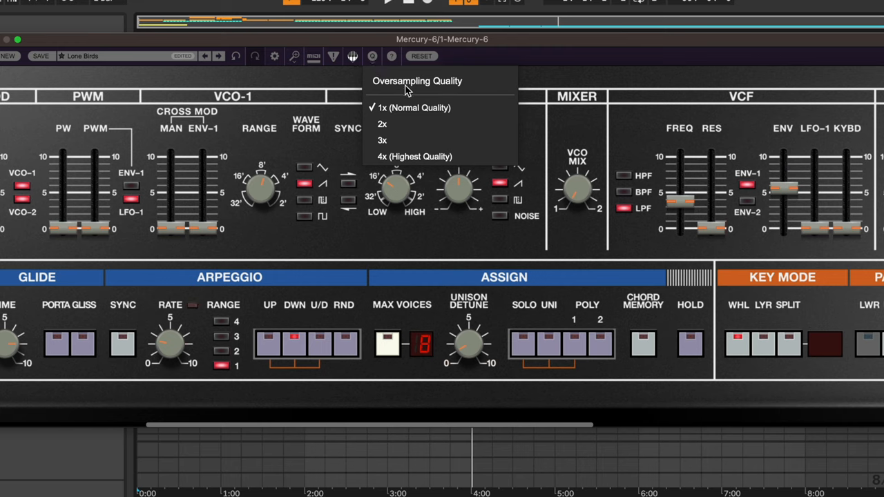
mouse_move(577, 61)
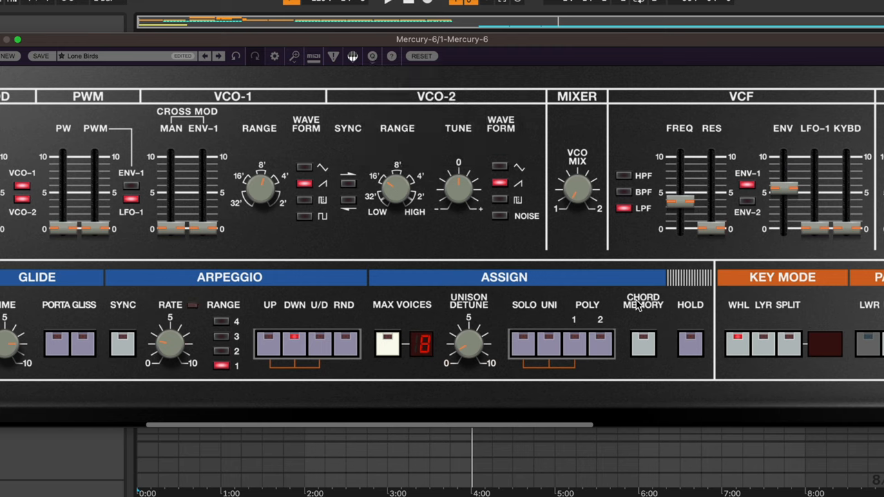
mouse_move(553, 407)
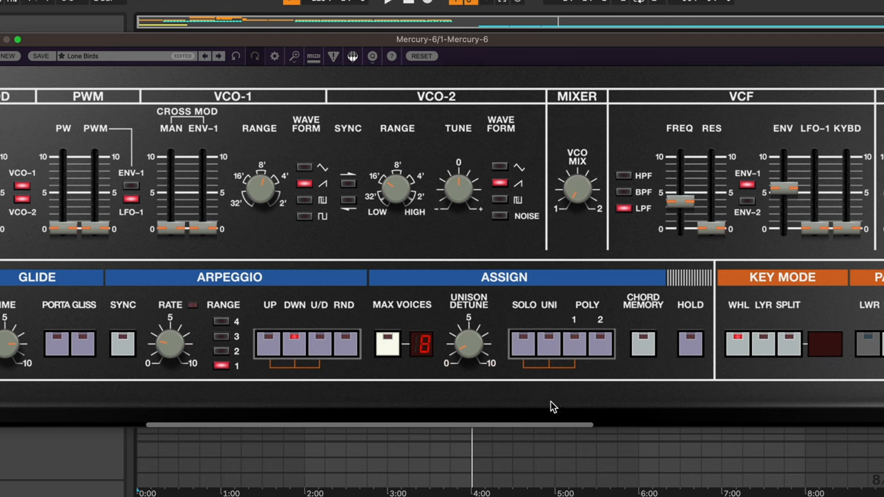
Enable unison with about 19% detune, then switch voice assignment back to Poly 1
left_click(523, 343)
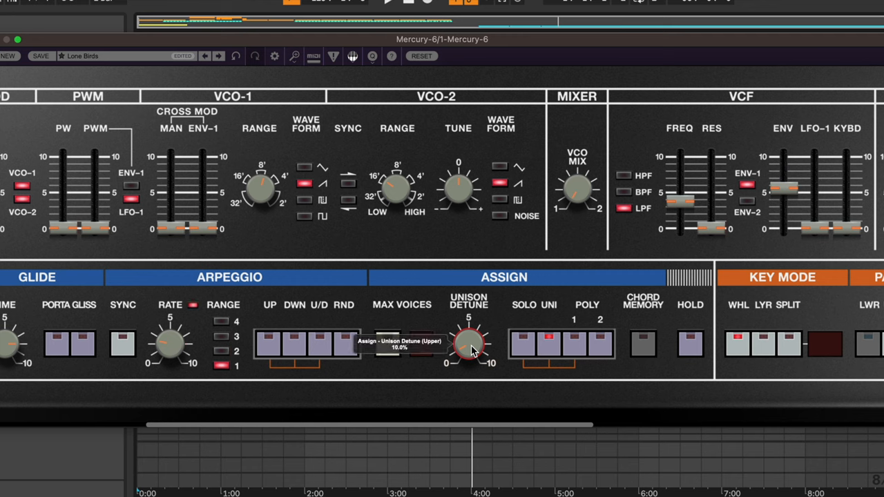
left_click_drag(468, 344, 473, 331)
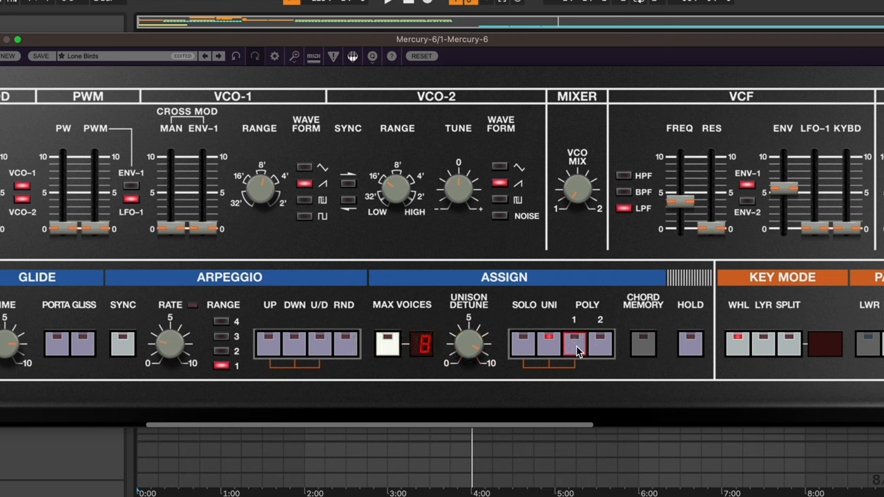
left_click(600, 344)
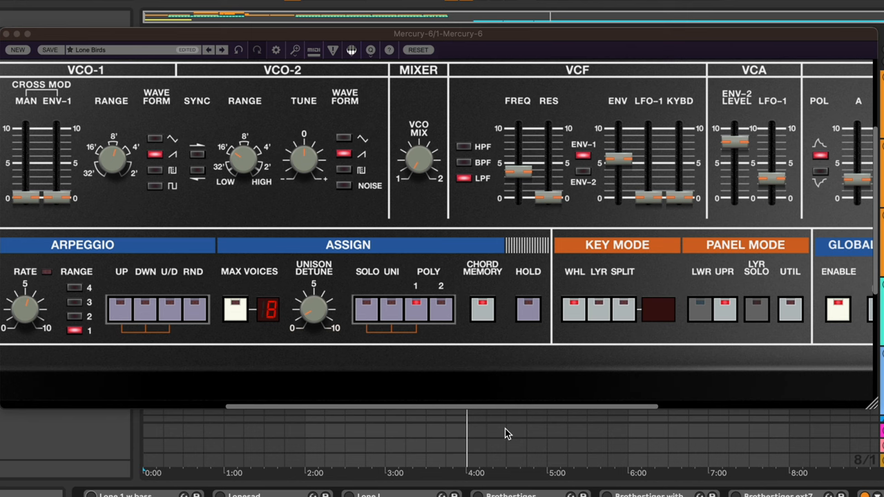
Split the keyboard at C4, solo the edited layer, and show the UTIL menu
scroll("right", 3)
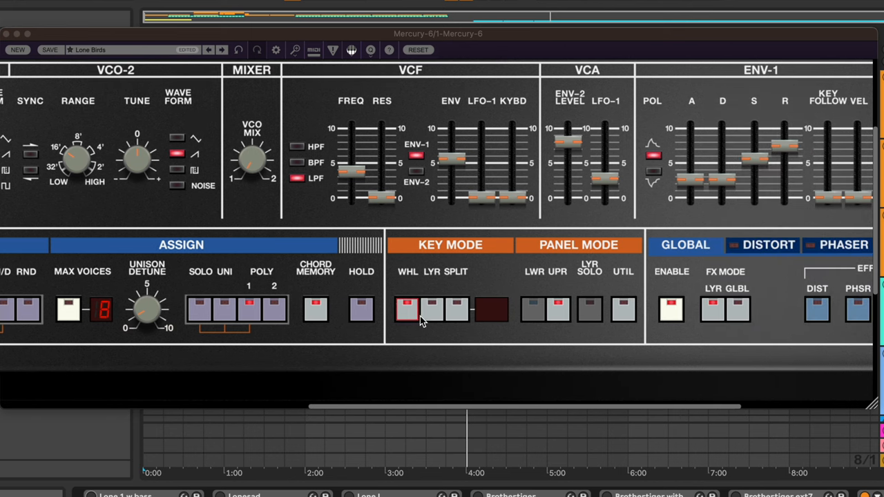
scroll("right", 3)
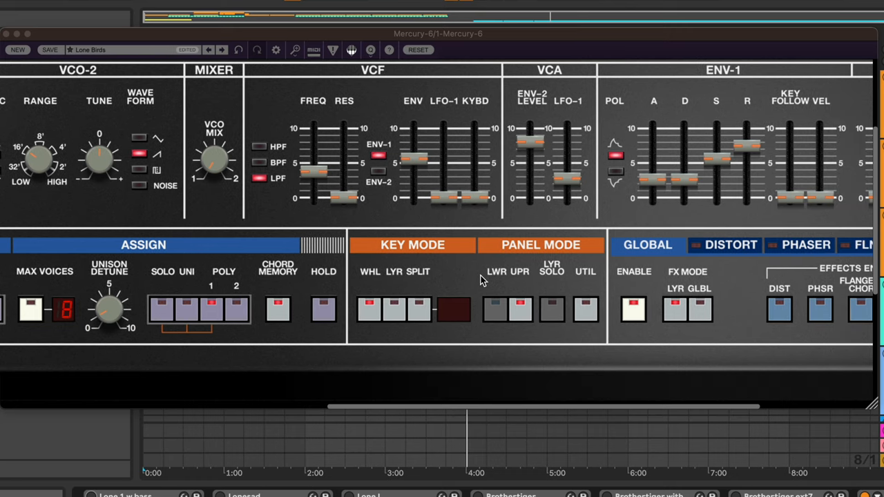
mouse_move(465, 281)
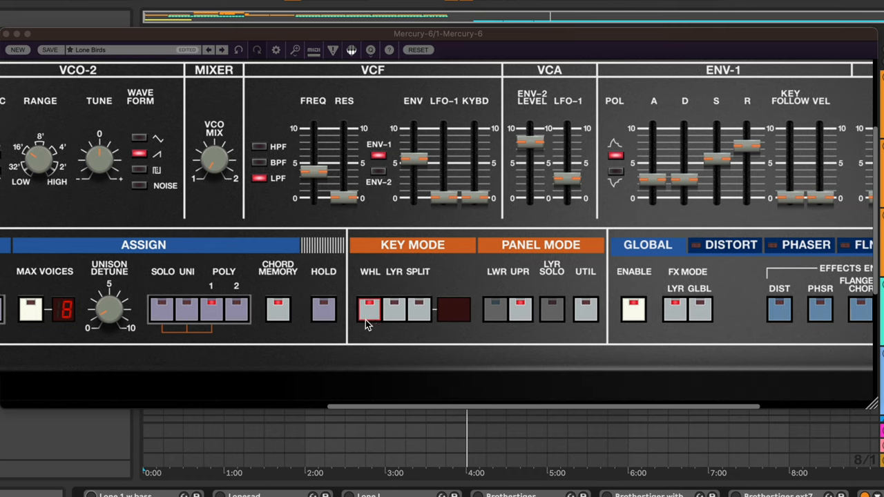
mouse_move(369, 323)
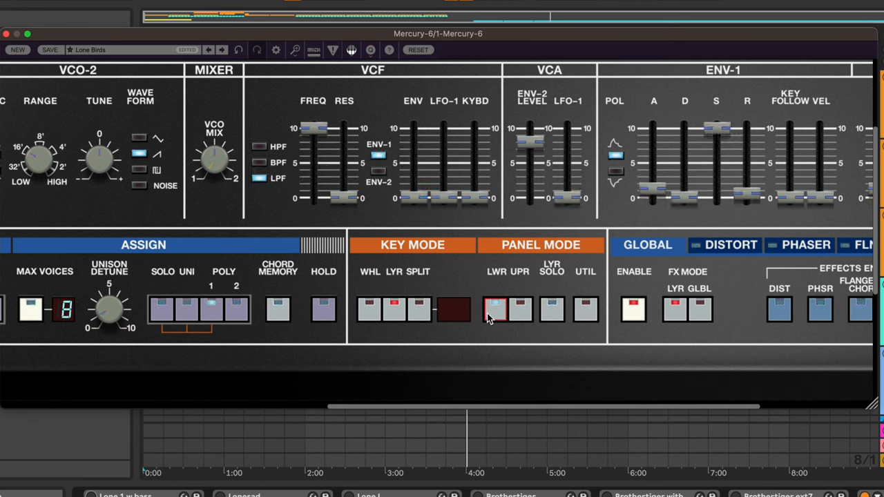
left_click(419, 309)
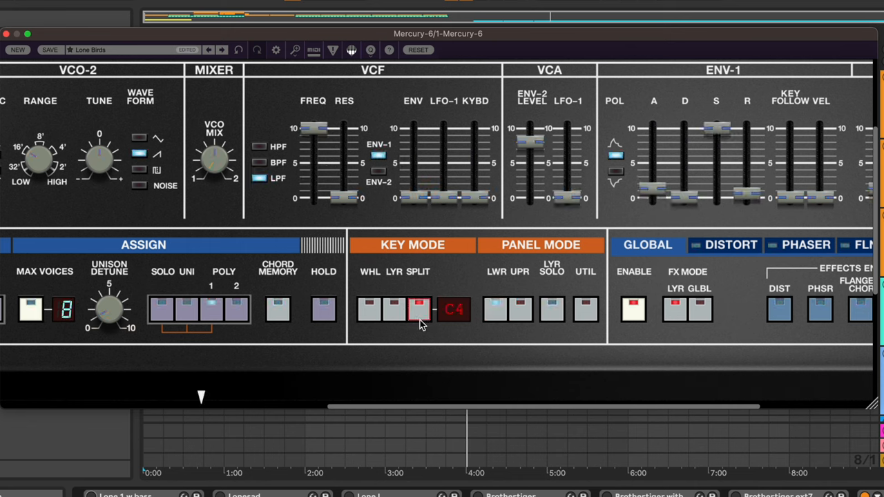
left_click(553, 308)
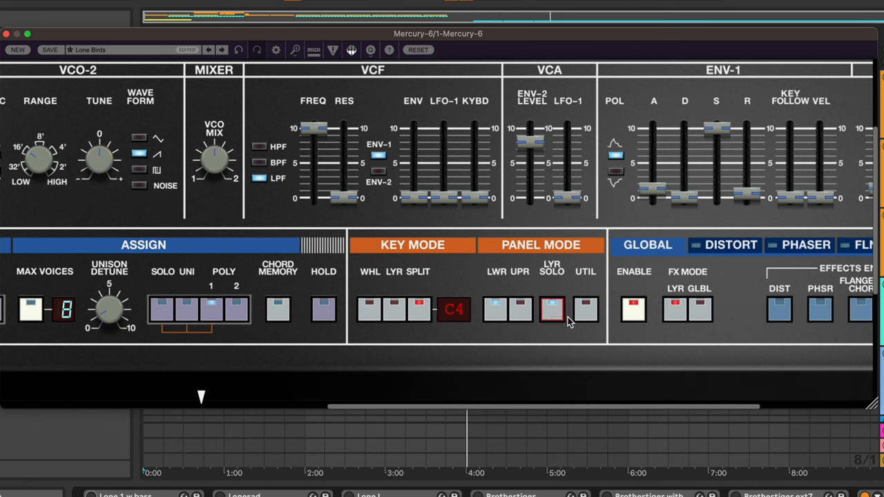
left_click(585, 308)
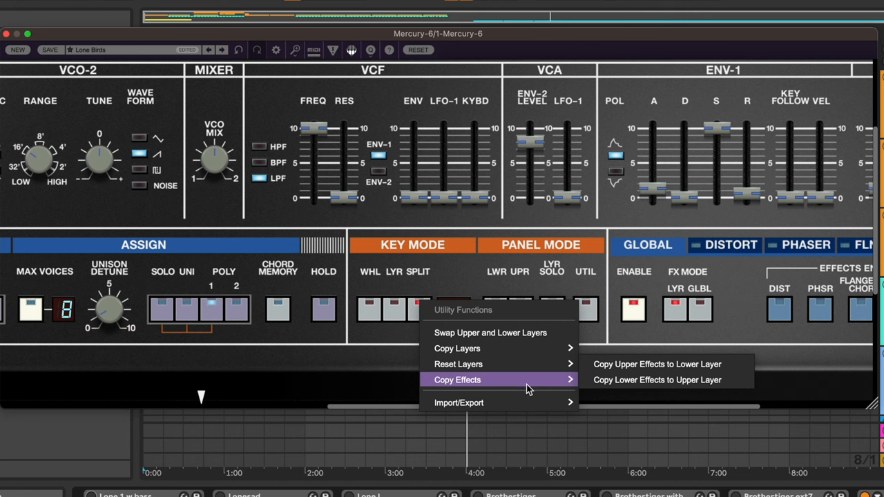
mouse_move(734, 319)
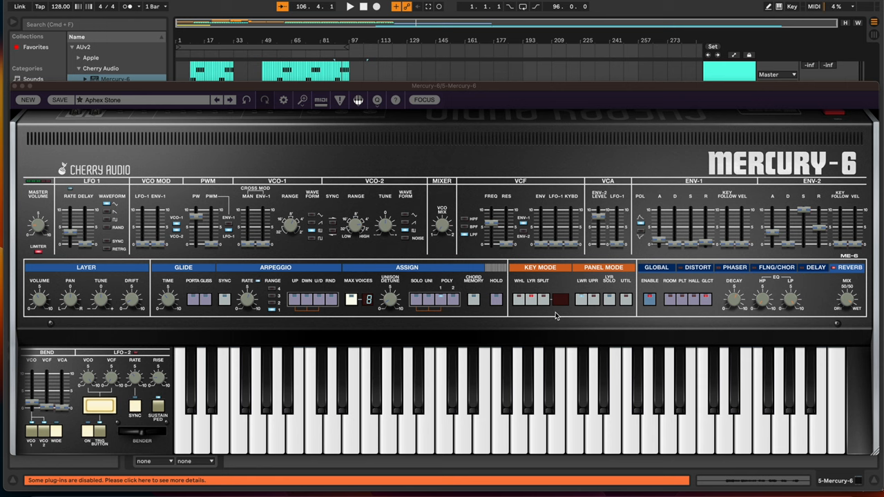
Solo one layer and select the lower layer (LWR) for editing
left_click(594, 300)
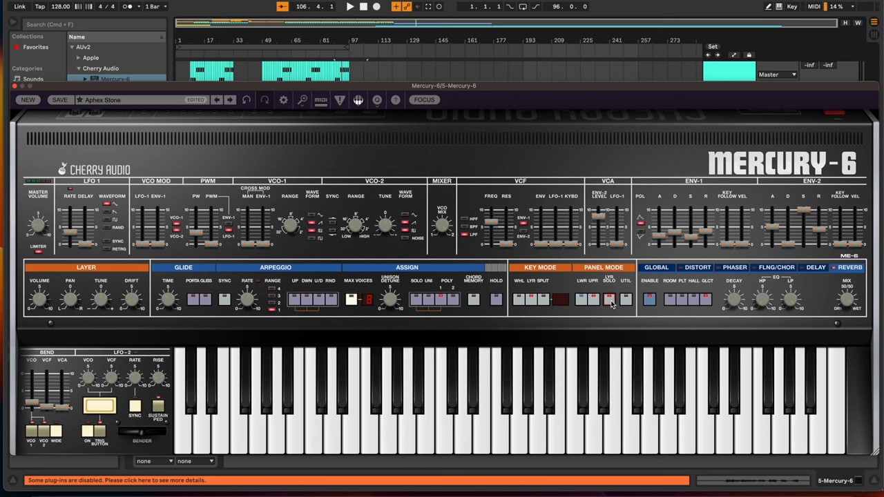
left_click(584, 300)
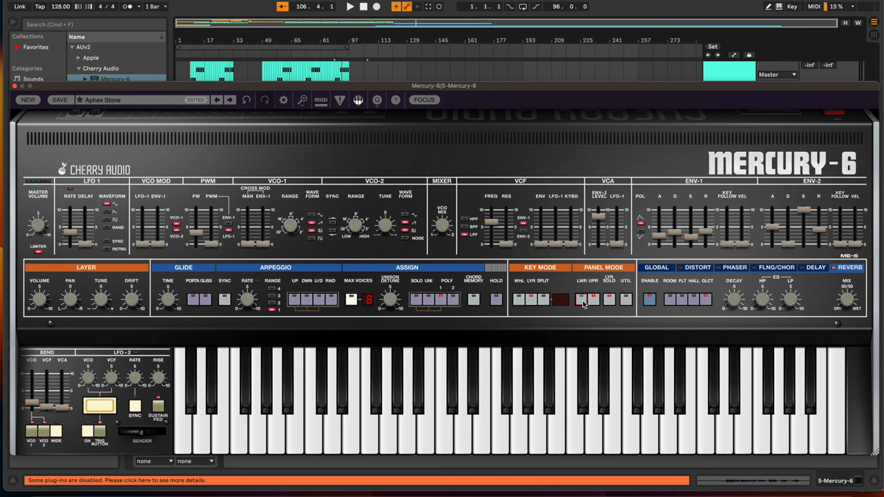
left_click(609, 298)
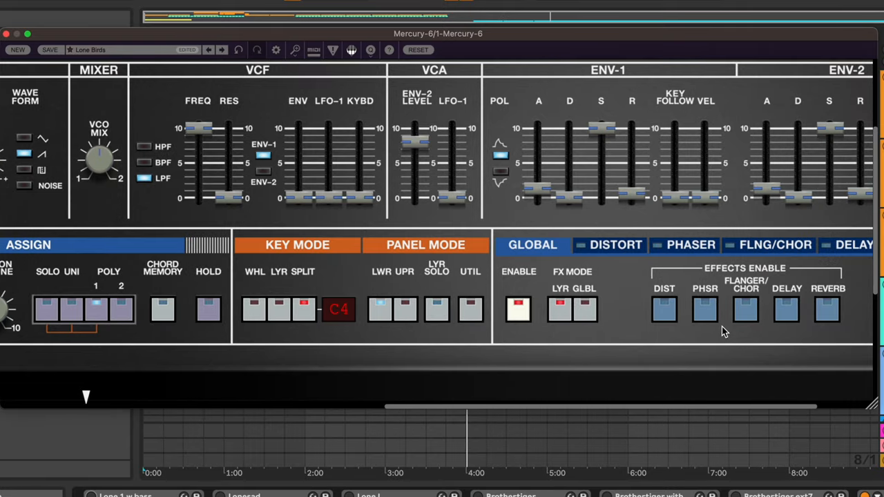
Toggle the FLANGER/CHOR effect enable switch until it ends up off
scroll("right", 3)
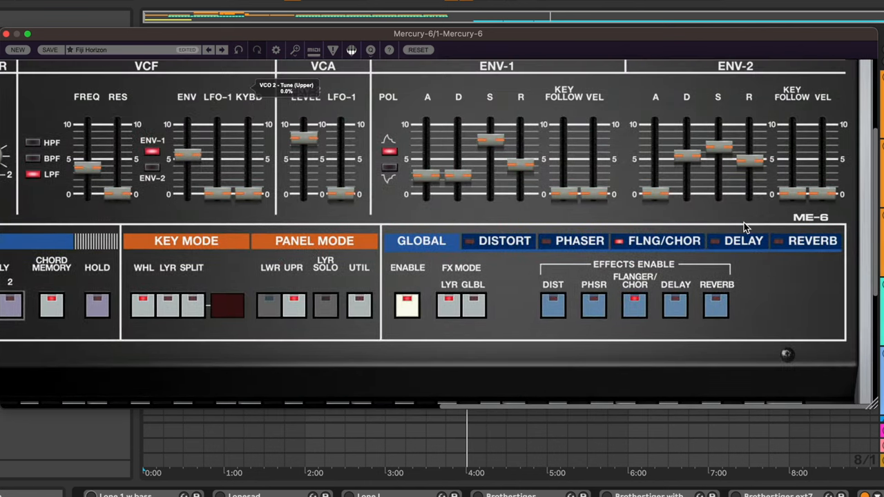
left_click(635, 306)
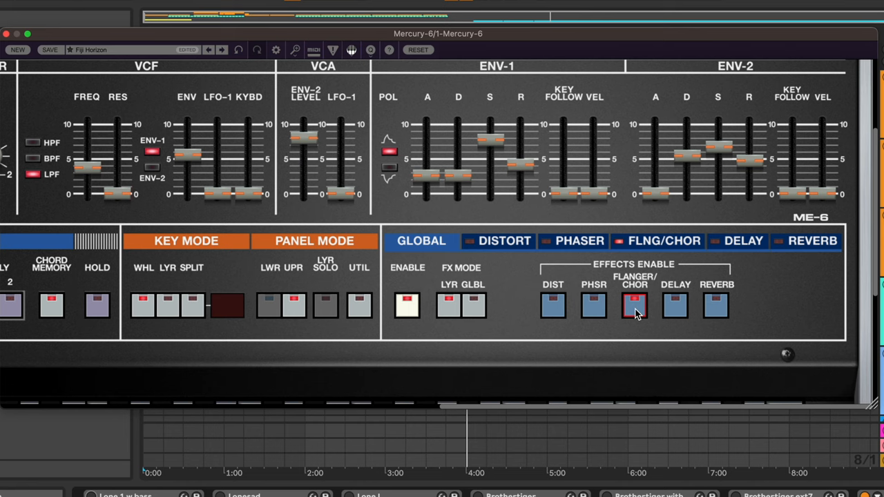
left_click(634, 306)
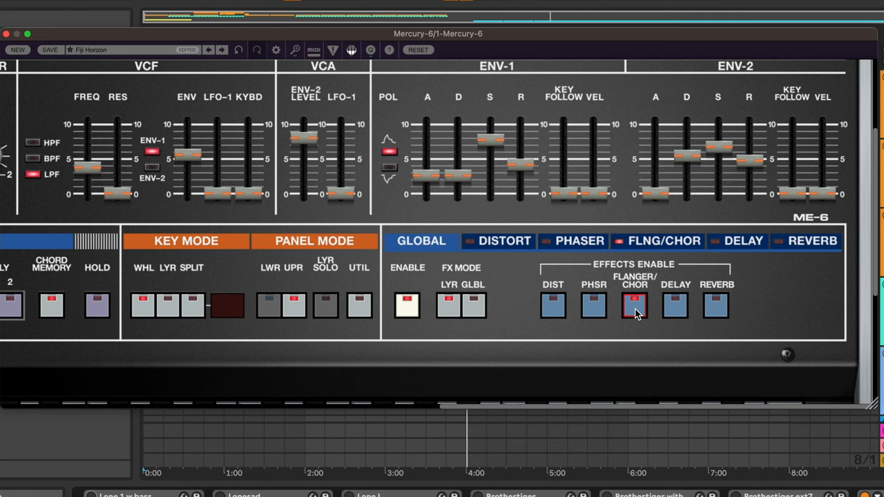
left_click(633, 305)
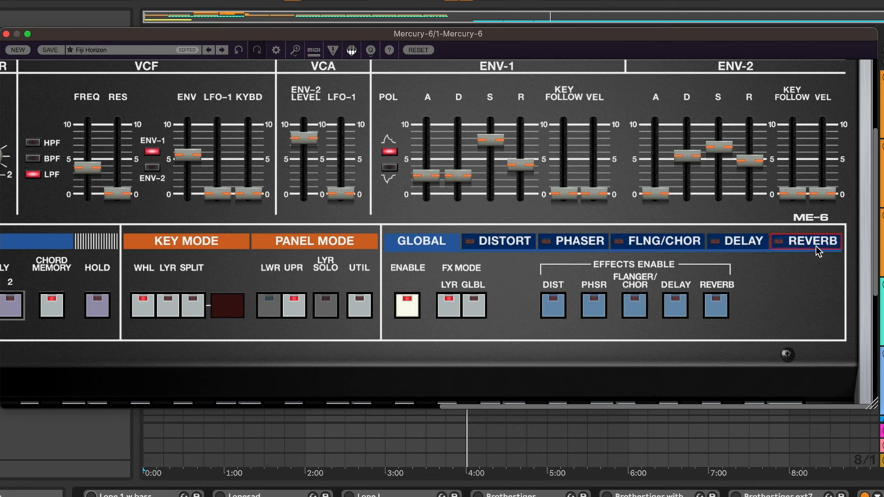
Switch on reverb, browse the delay and flanger/chorus pages, then return to reverb
left_click(814, 241)
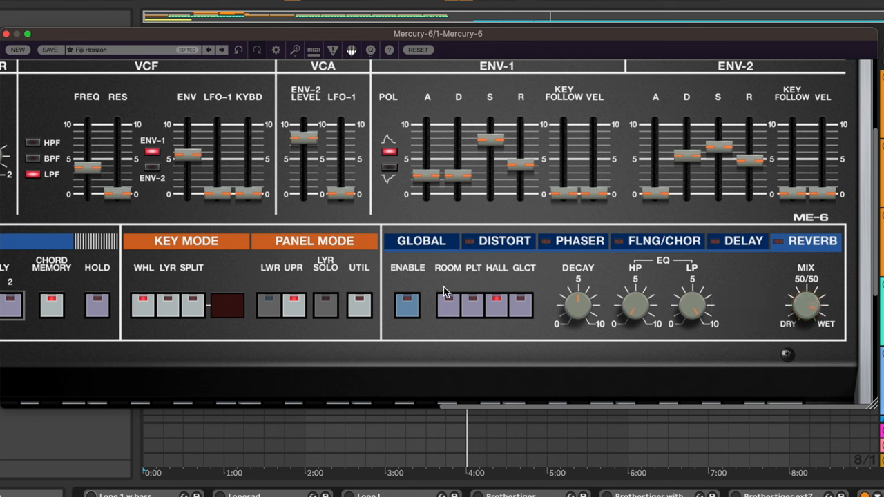
left_click(407, 306)
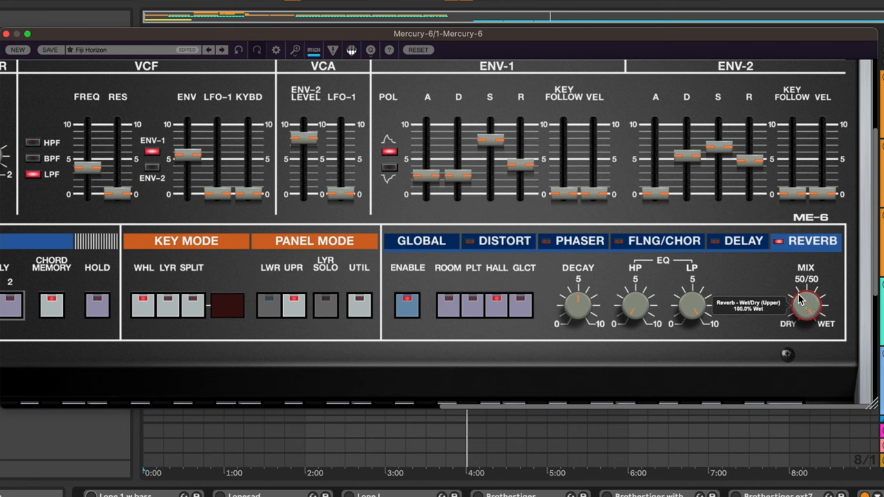
mouse_move(733, 341)
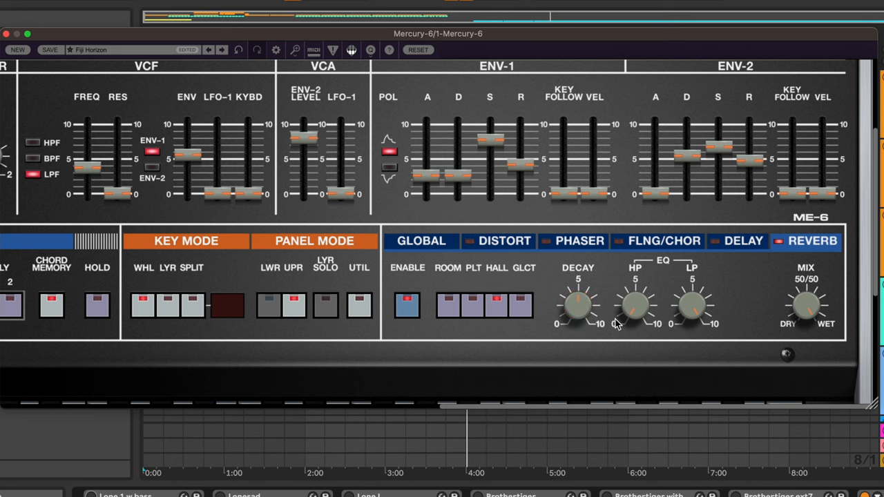
left_click(572, 242)
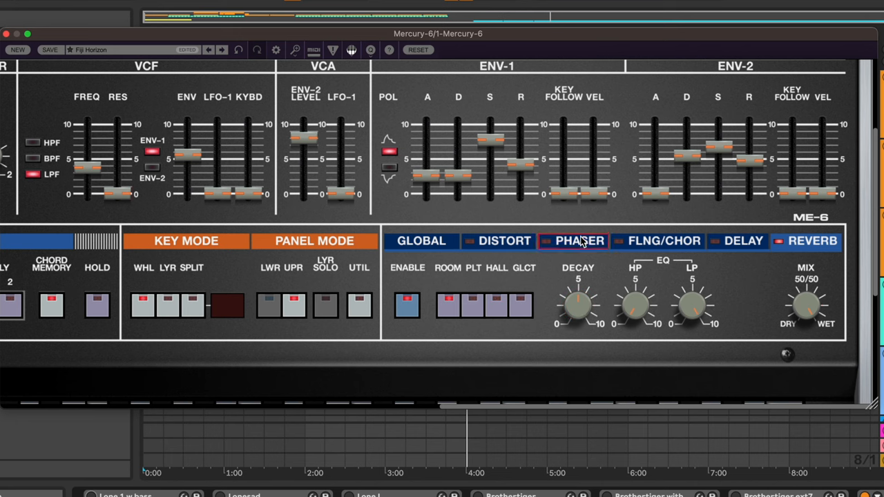
left_click(737, 240)
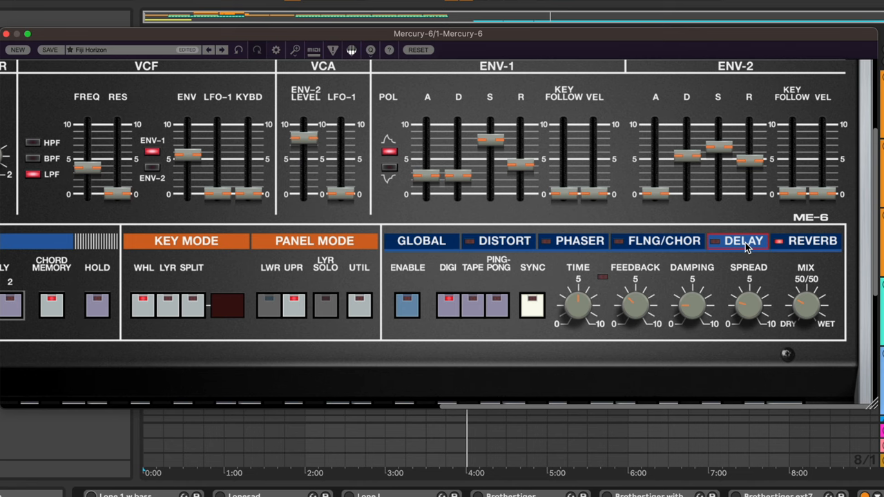
left_click(664, 241)
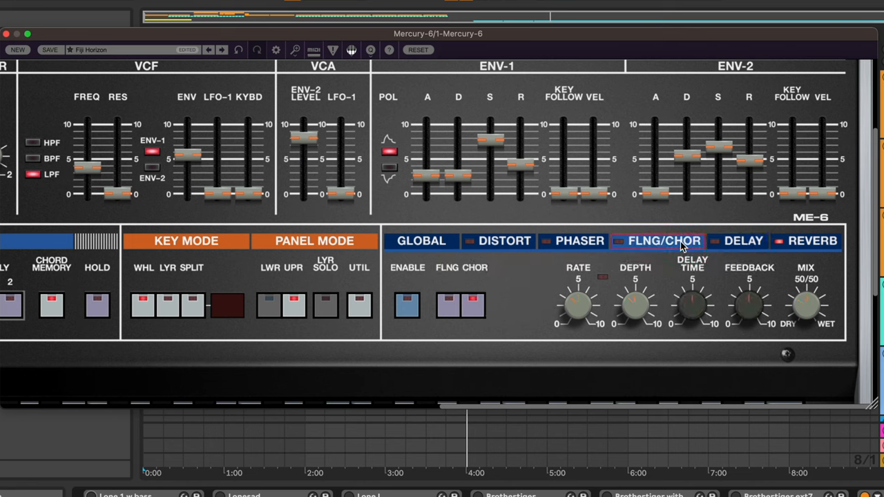
left_click(579, 241)
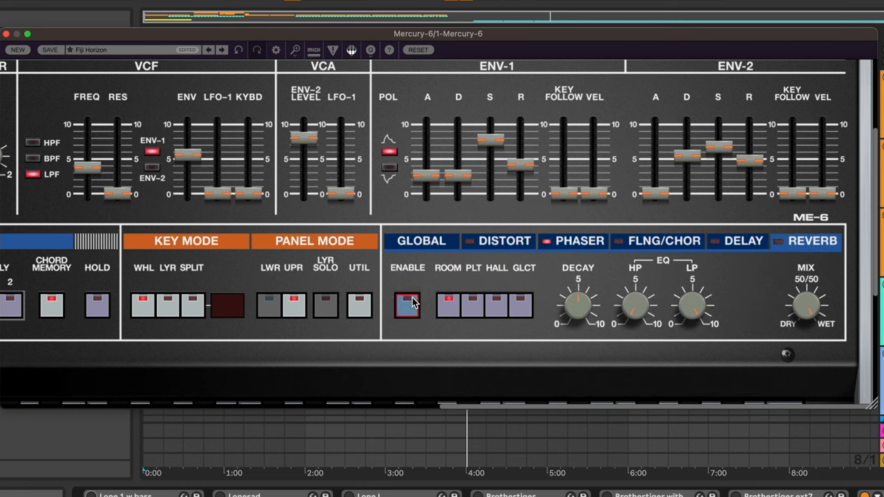
Set the Mercury-6 phaser to 8 stages
left_click(579, 240)
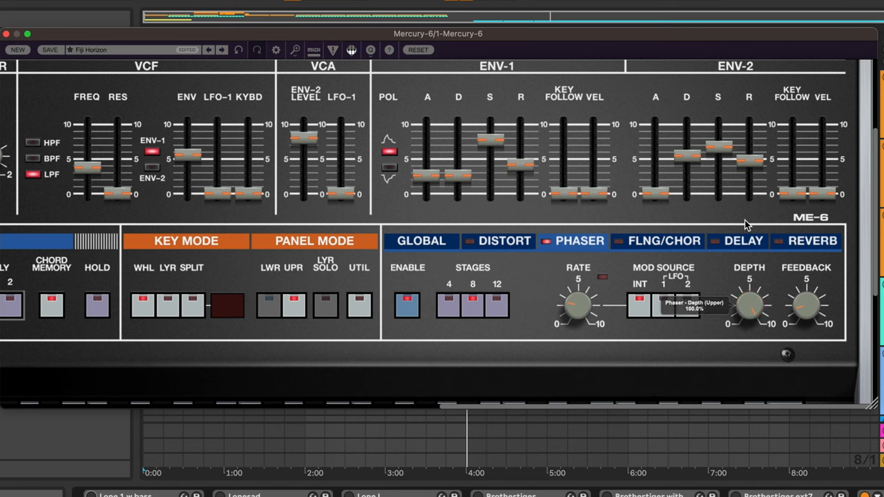
mouse_move(677, 338)
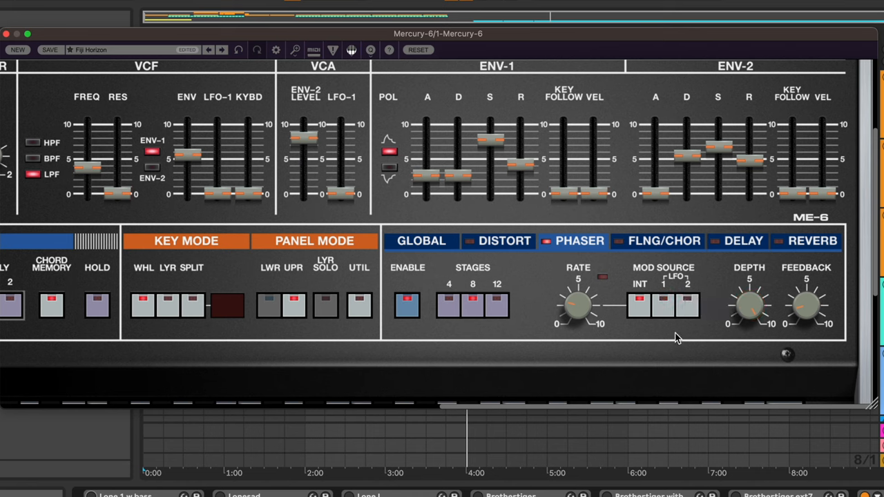
left_click(472, 305)
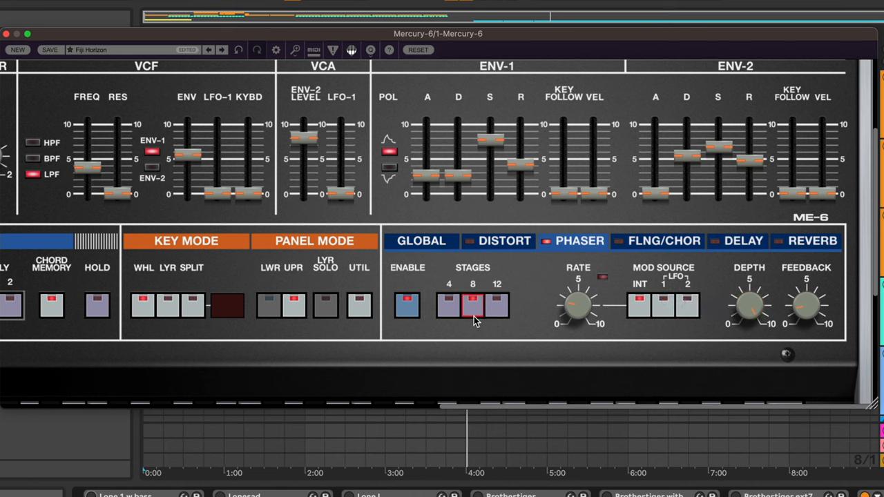
left_click(498, 305)
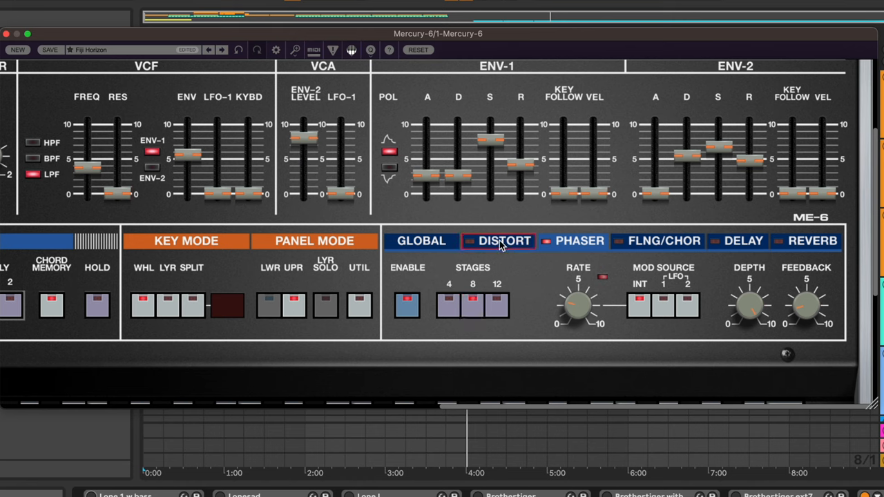
mouse_move(559, 247)
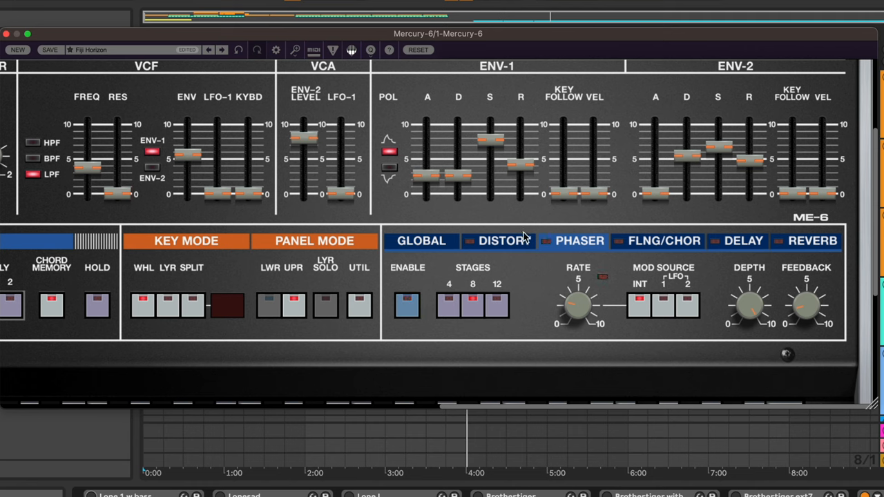
Enable the distortion effect on its DISTORT tab
left_click(504, 240)
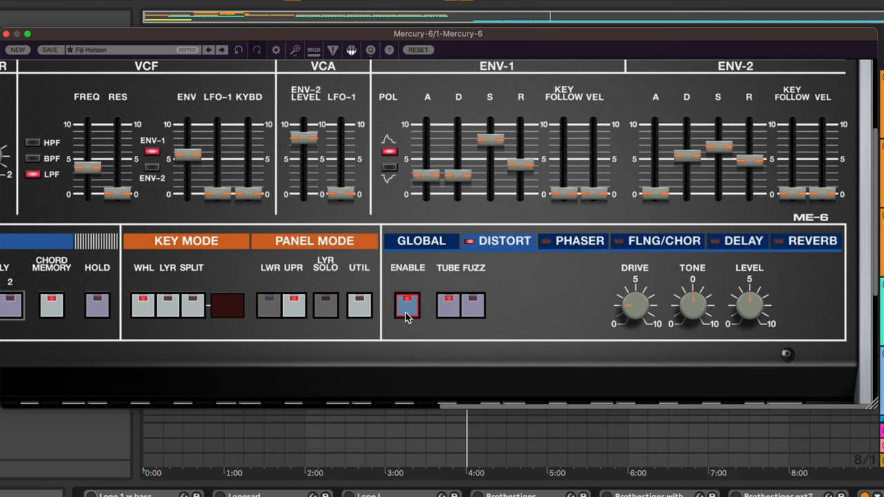
left_click(406, 305)
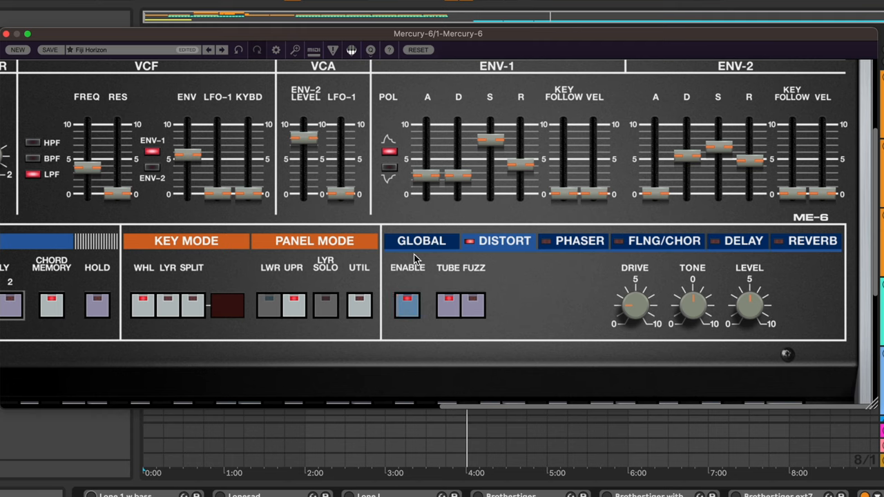